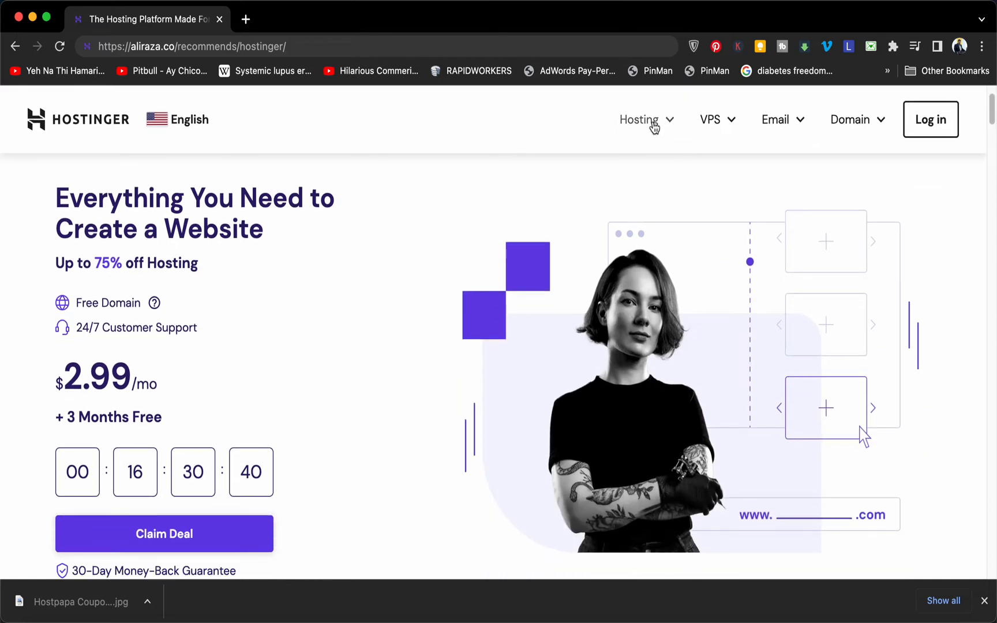
Go to the Web Hosting page from the Hosting menu in the top navigation.
{"action": "left_click", "coordinate": [639, 120]}
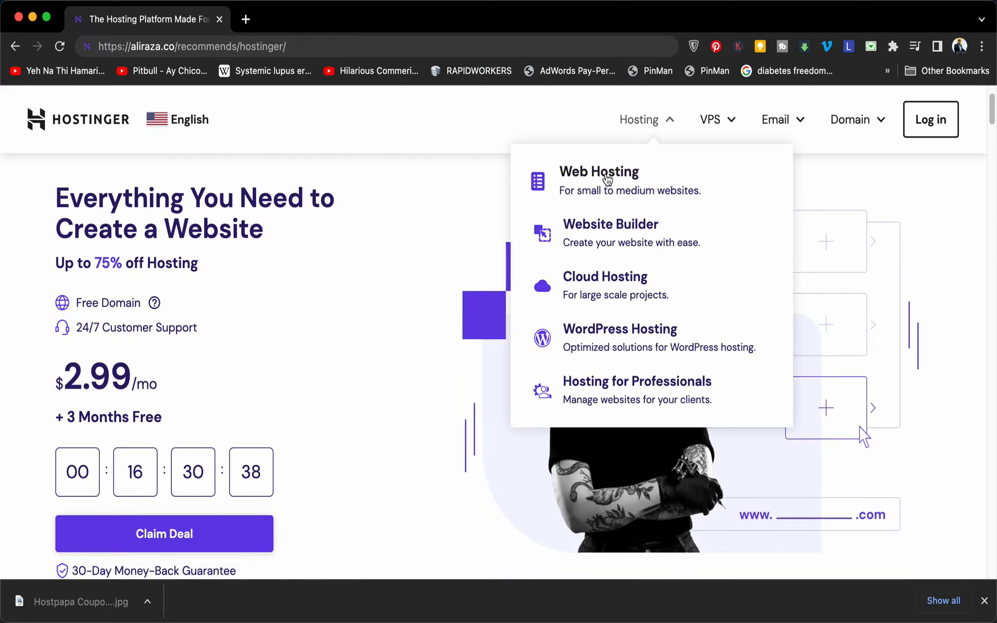
{"action": "left_click", "coordinate": [599, 172]}
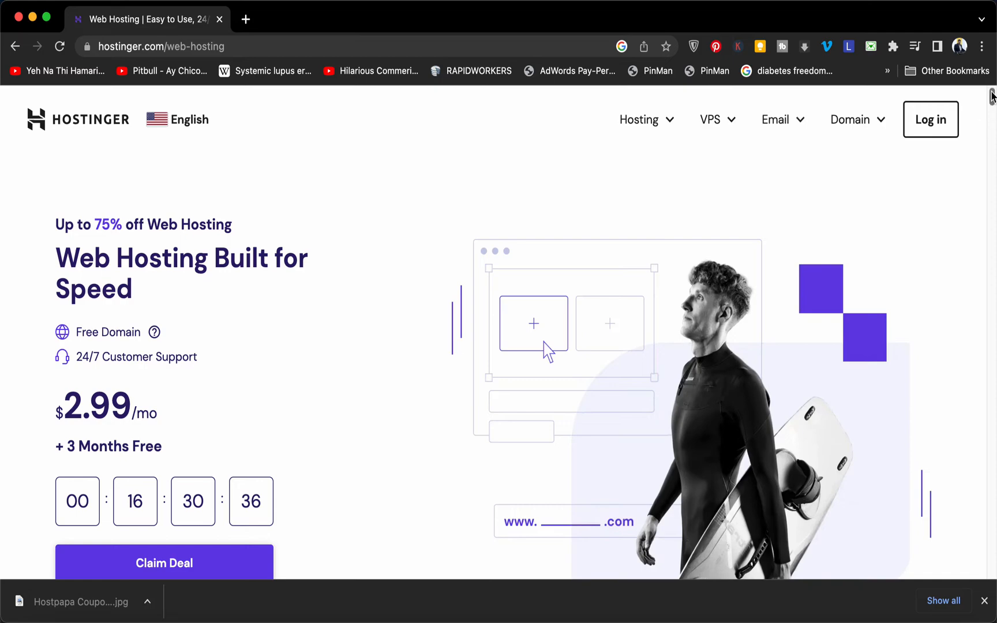
Scroll down to the Single ($1.99), Premium ($2.99) and Business ($3.99) pricing cards.
{"action": "scroll", "scroll_direction": "down", "scroll_amount": 3}
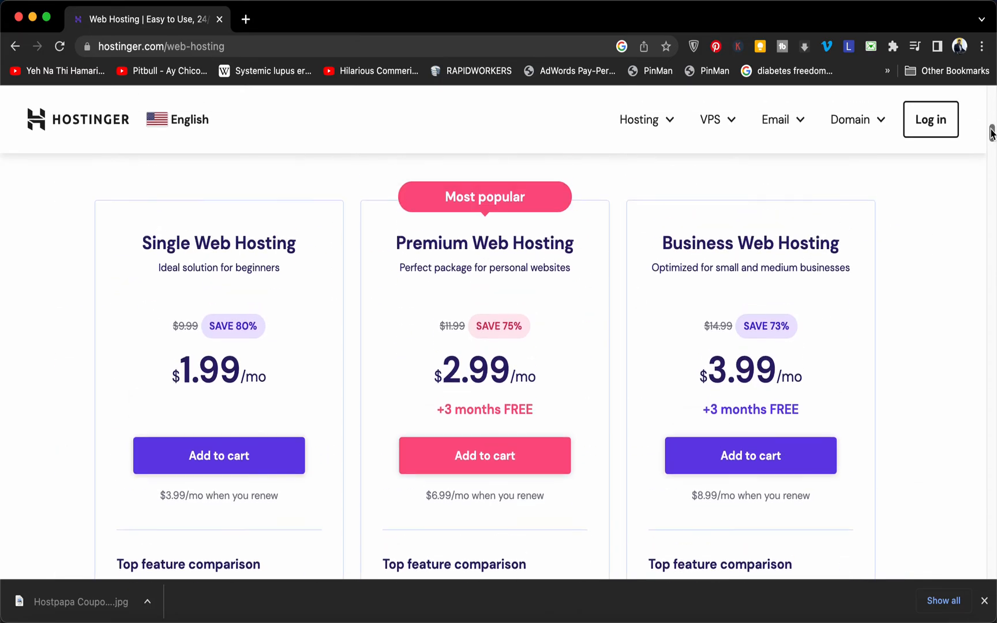
{"action": "scroll", "scroll_direction": "down", "scroll_amount": 3}
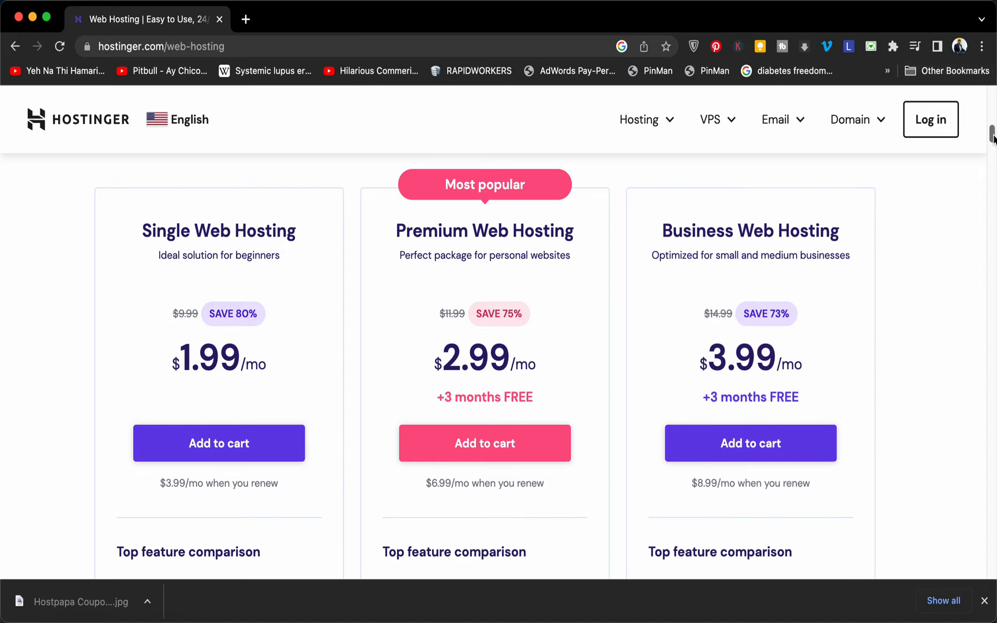
{"action": "scroll", "scroll_direction": "down", "scroll_amount": 3}
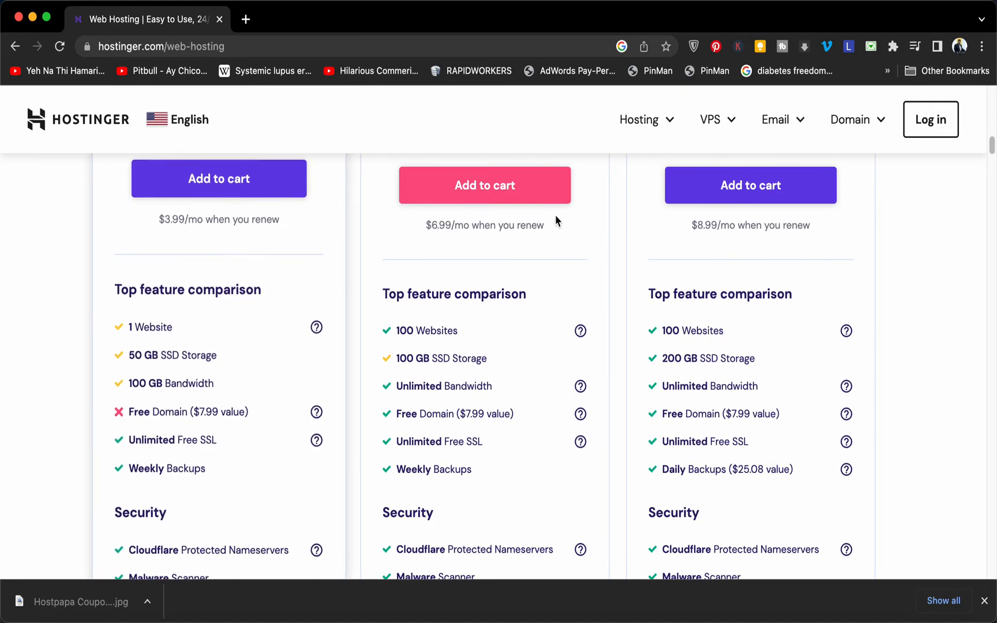
{"action": "scroll", "scroll_direction": "up", "scroll_amount": 3}
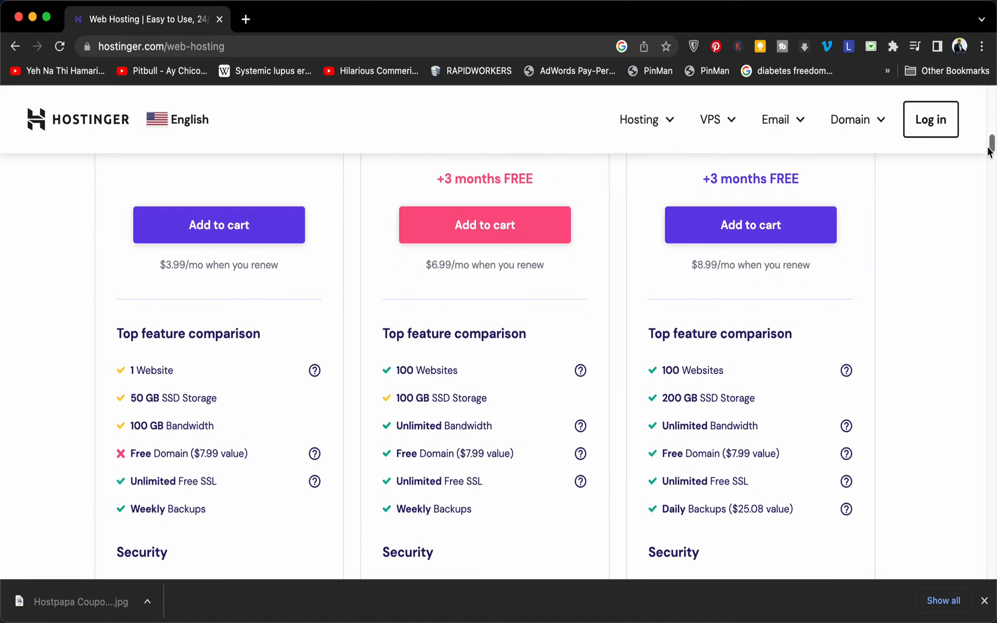
{"action": "scroll", "scroll_direction": "down", "scroll_amount": 3}
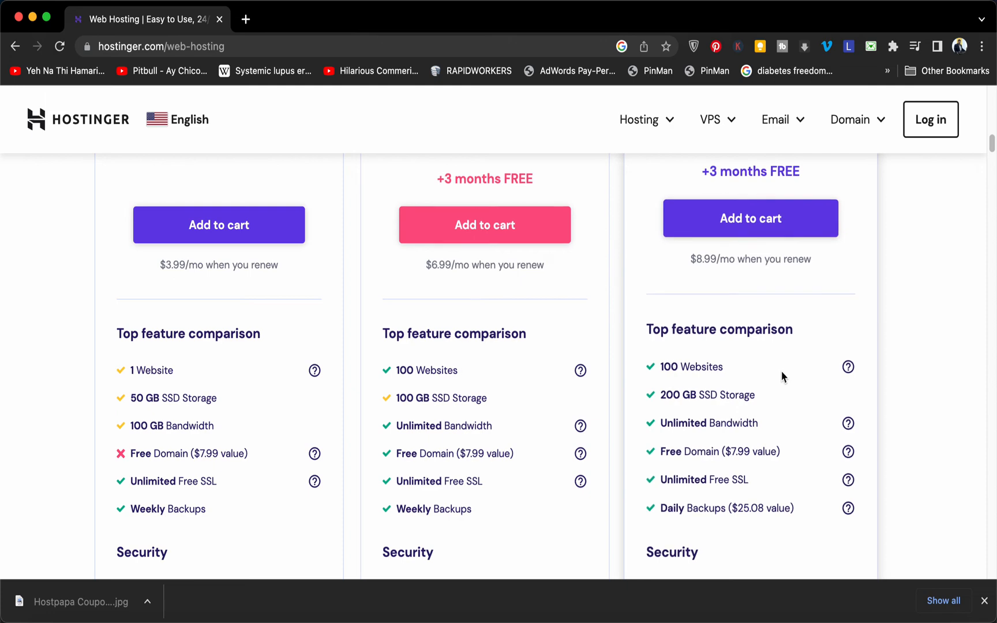
{"action": "scroll", "scroll_direction": "down", "scroll_amount": 3}
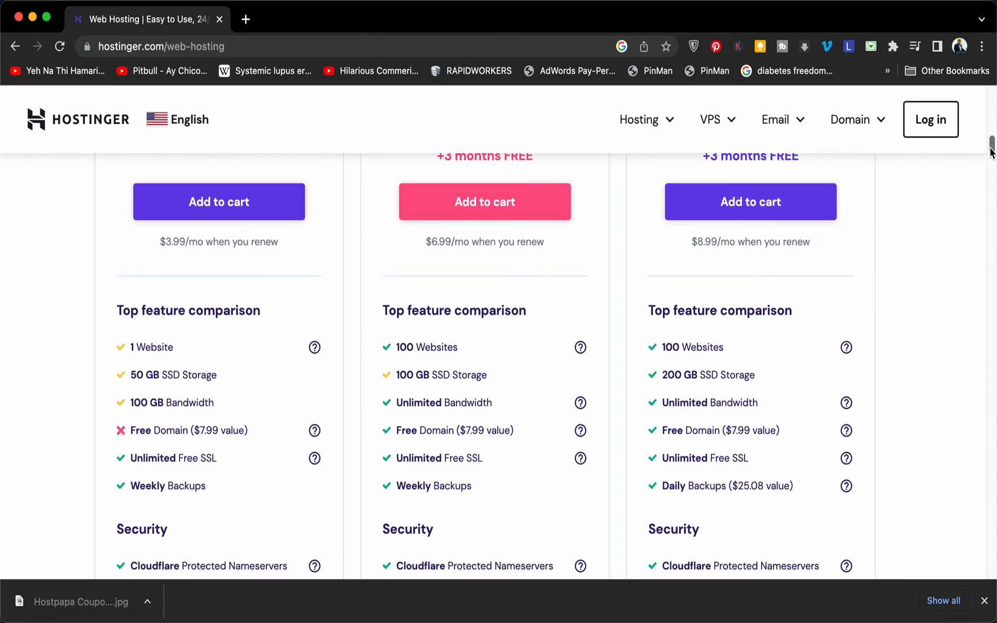
{"action": "scroll", "scroll_direction": "up", "scroll_amount": 3}
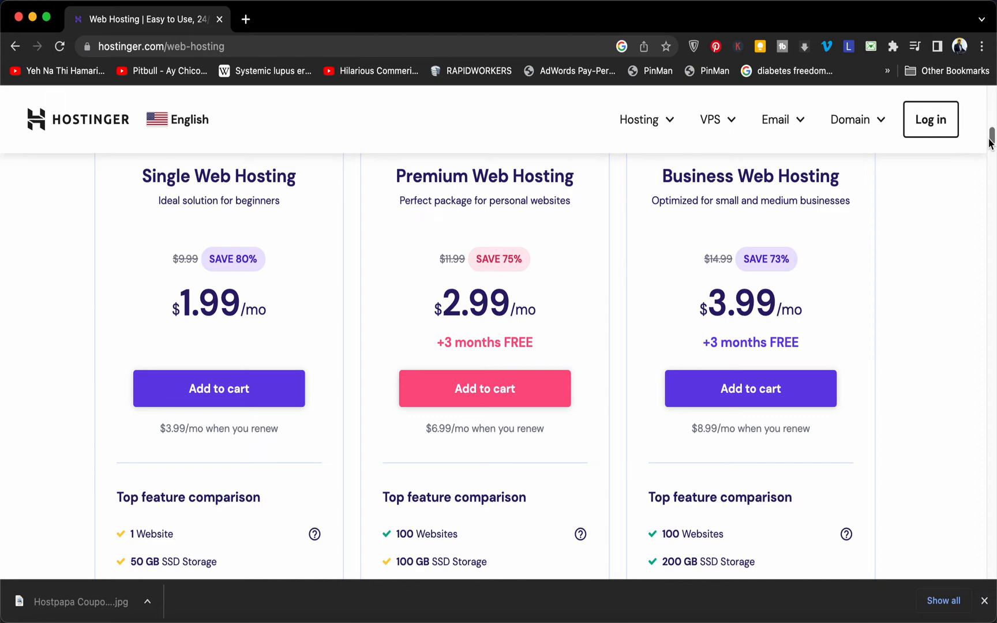
{"action": "scroll", "scroll_direction": "down", "scroll_amount": 3}
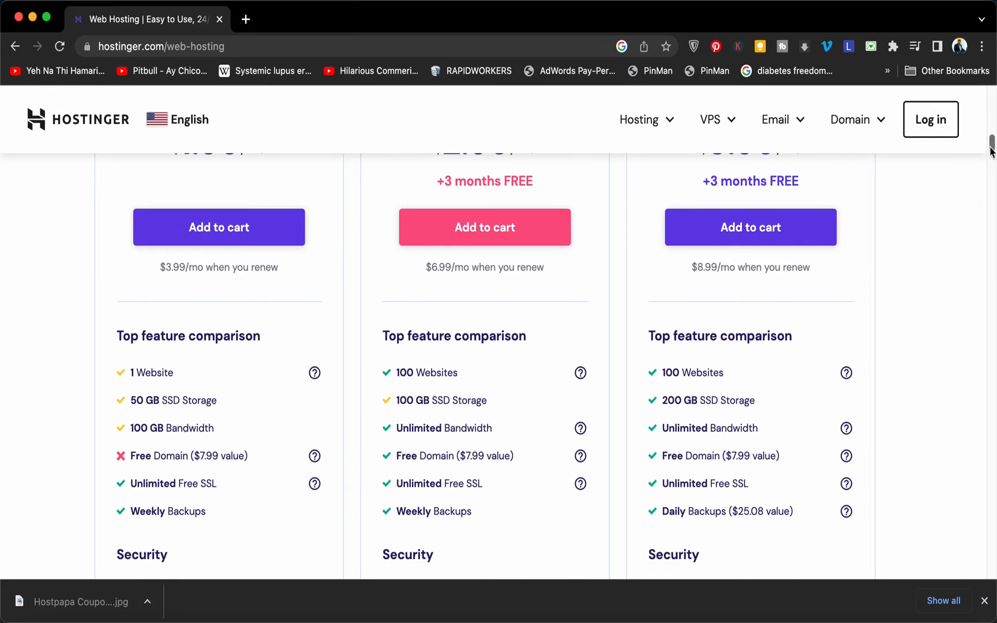
Scroll through storage, bandwidth, SSL, backups and security features to the free bonuses.
{"action": "scroll", "scroll_direction": "down", "scroll_amount": 3}
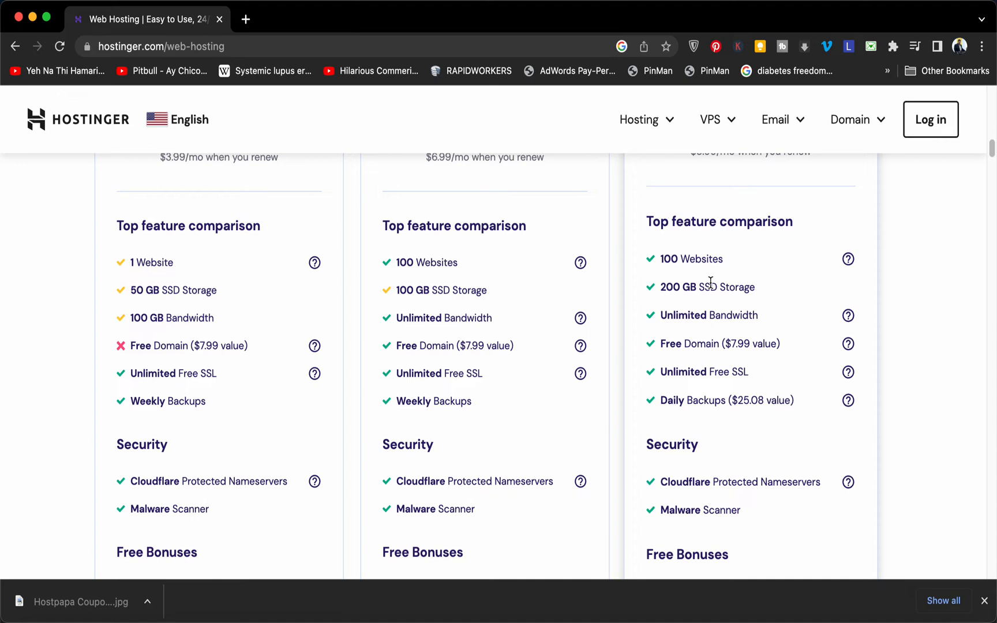
{"action": "mouse_move", "coordinate": [491, 333]}
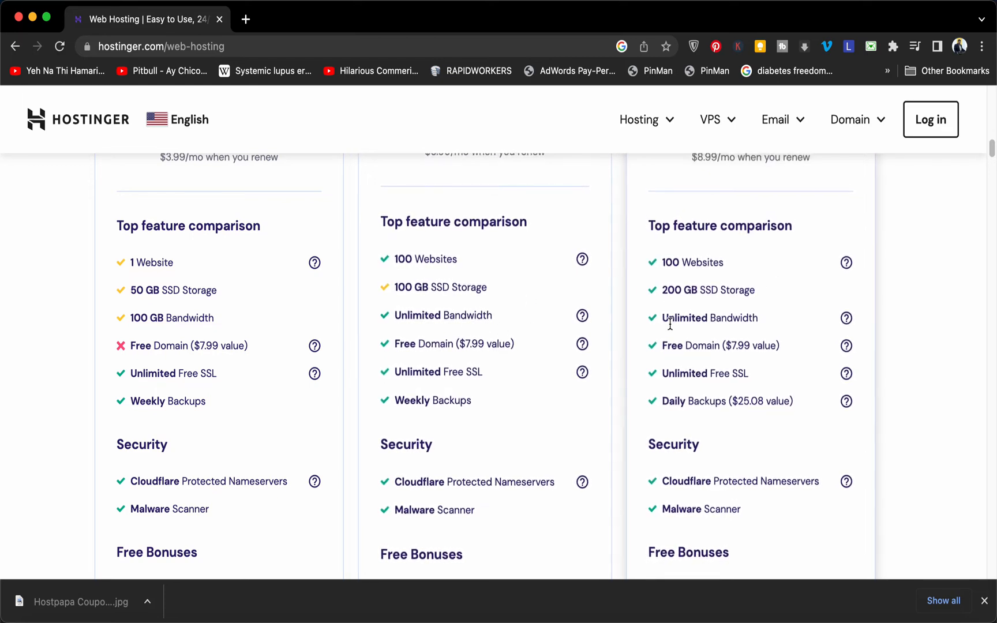
{"action": "mouse_move", "coordinate": [563, 349]}
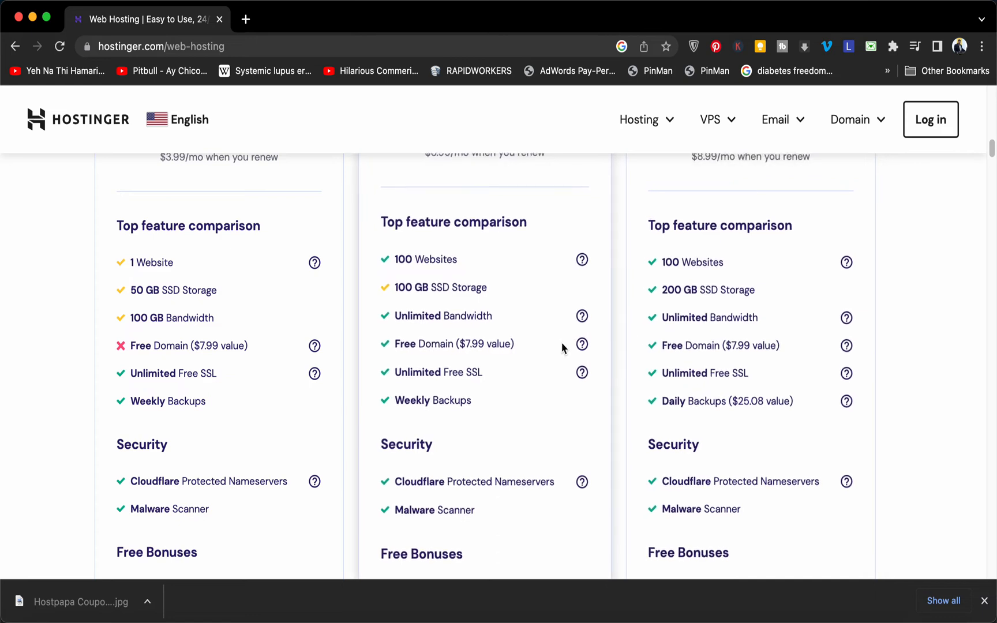
{"action": "mouse_move", "coordinate": [506, 399]}
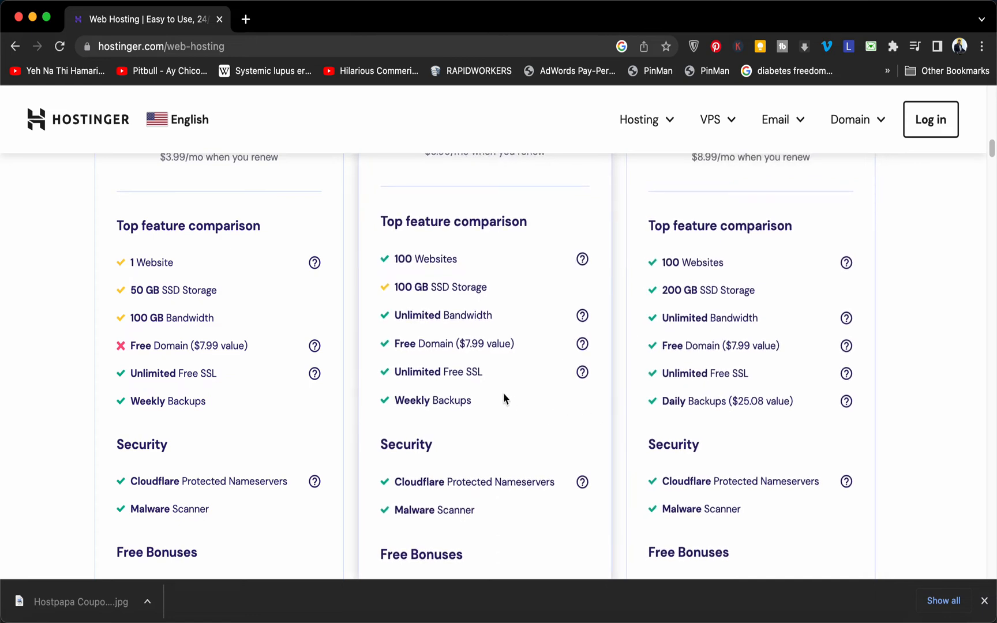
{"action": "mouse_move", "coordinate": [491, 408]}
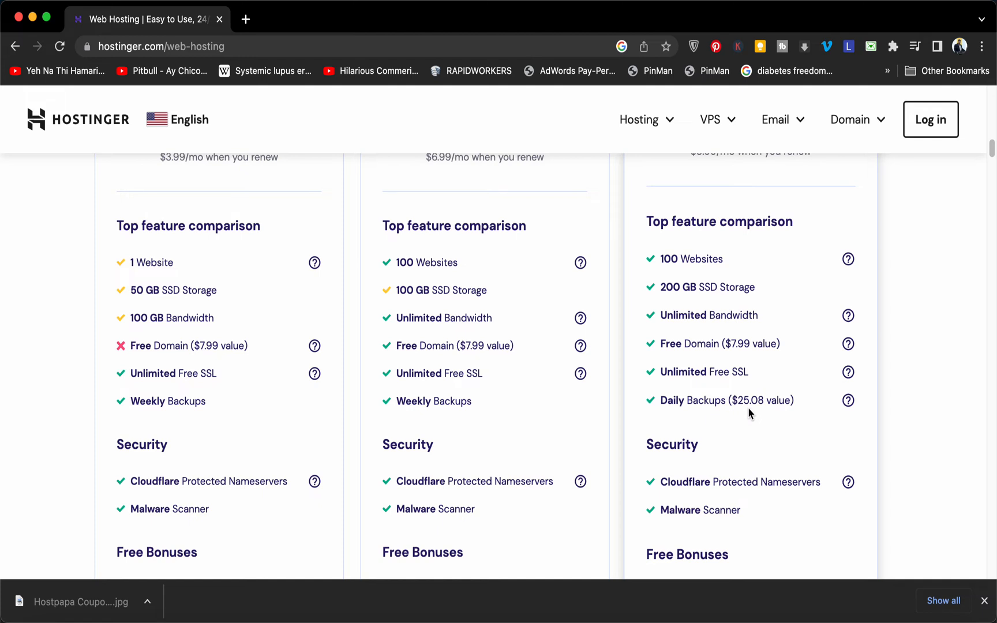
{"action": "mouse_move", "coordinate": [773, 404]}
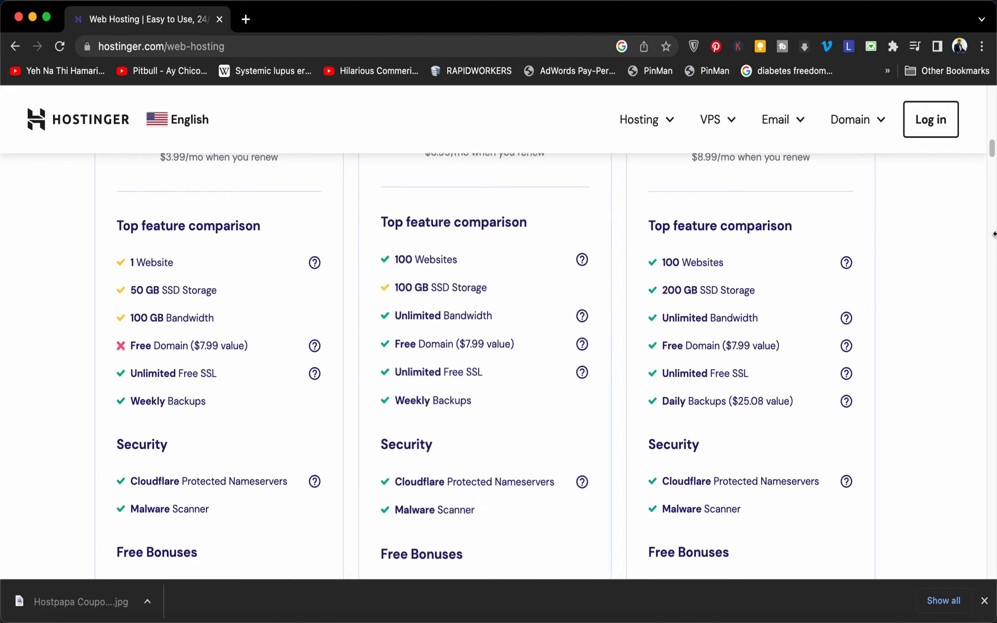
{"action": "scroll", "scroll_direction": "down", "scroll_amount": 3}
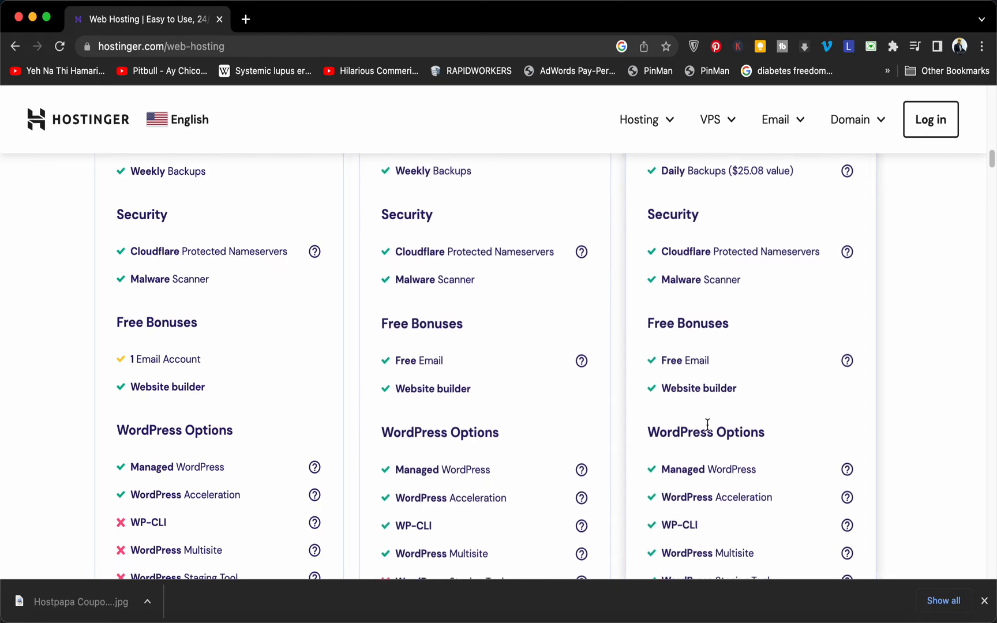
Scroll past WordPress Options to the 30-day money-back guarantee, 24/7 support and uptime details.
{"action": "scroll", "scroll_direction": "down", "scroll_amount": 3}
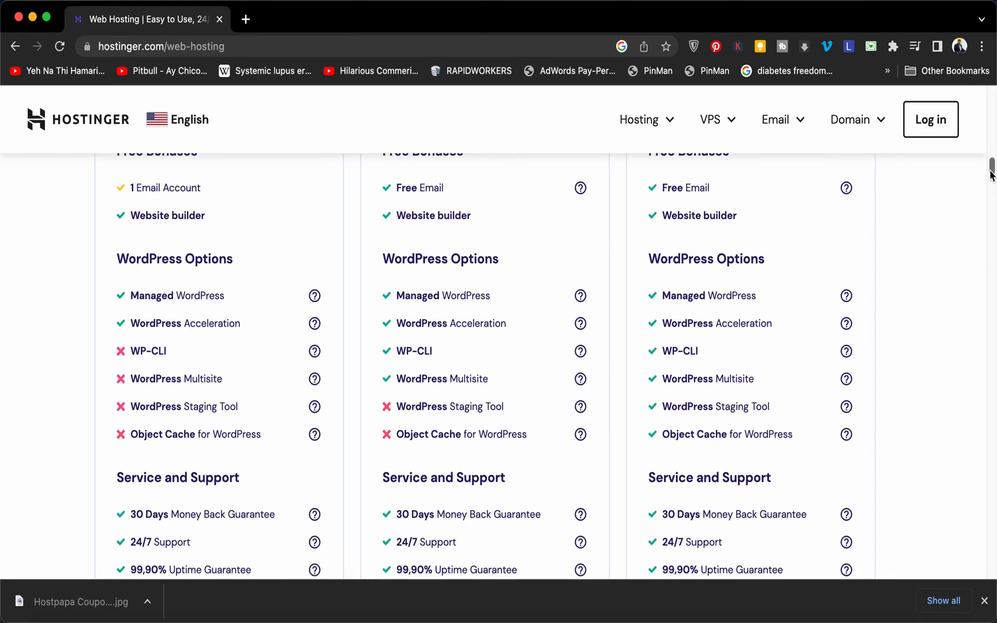
{"action": "scroll", "scroll_direction": "down", "scroll_amount": 3}
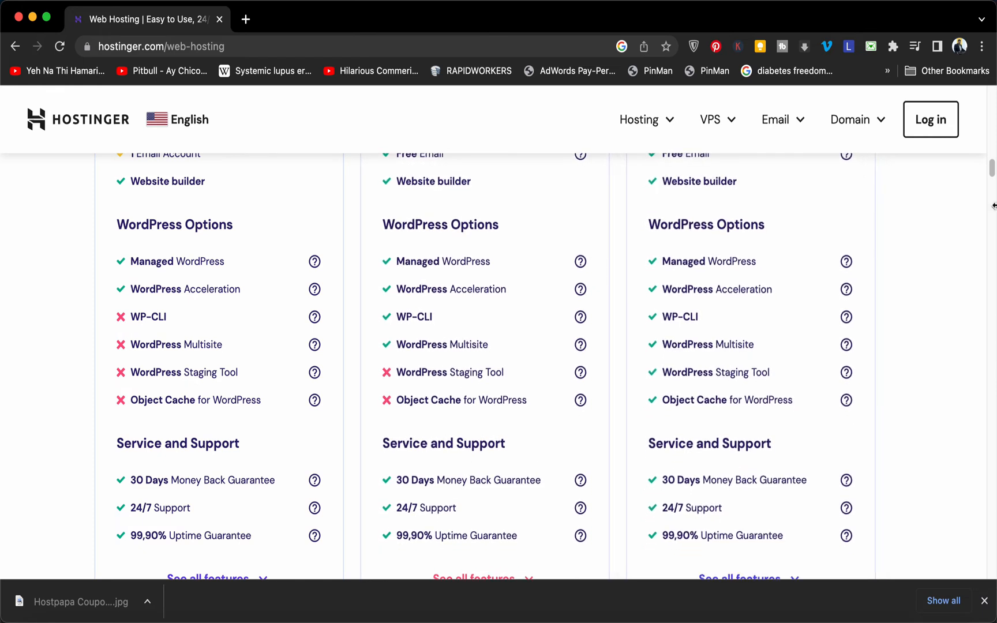
{"action": "scroll", "scroll_direction": "down", "scroll_amount": 3}
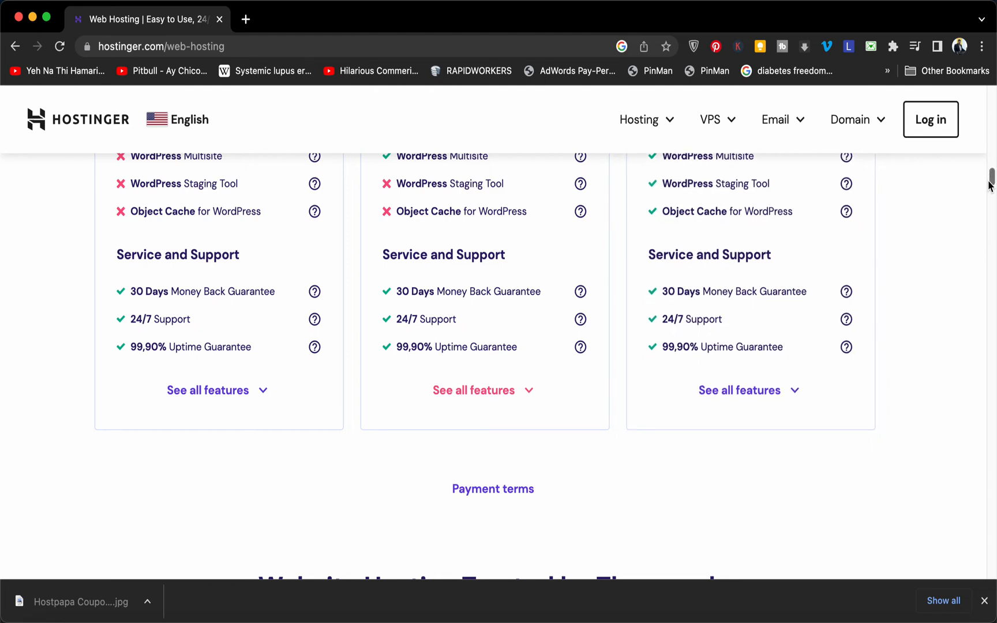
Scroll past Trustpilot reviews and the data centers map to the 24/7 Live Support section.
{"action": "scroll", "scroll_direction": "down", "scroll_amount": 3}
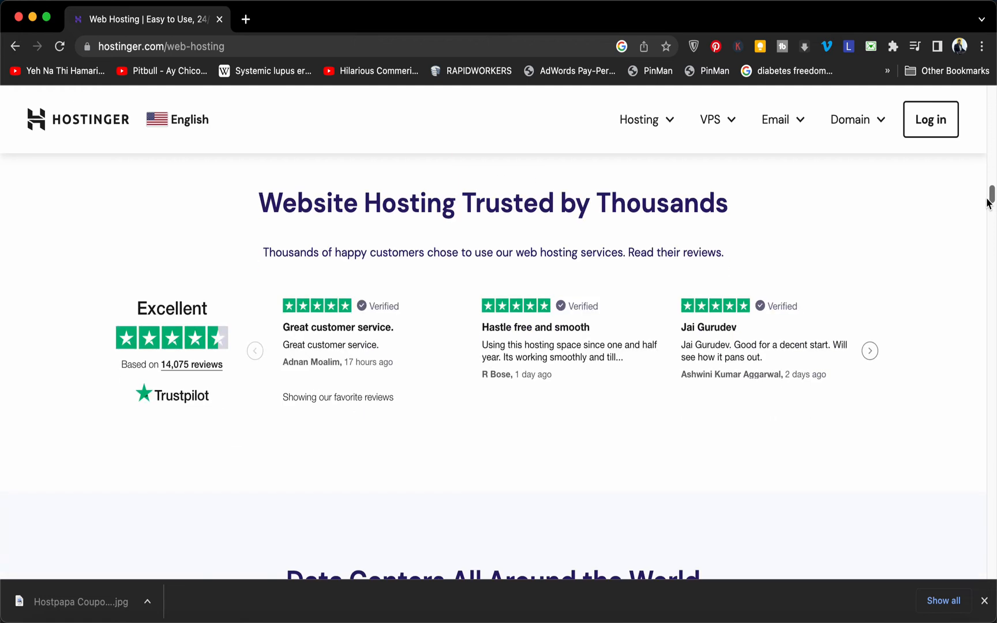
{"action": "mouse_move", "coordinate": [164, 417]}
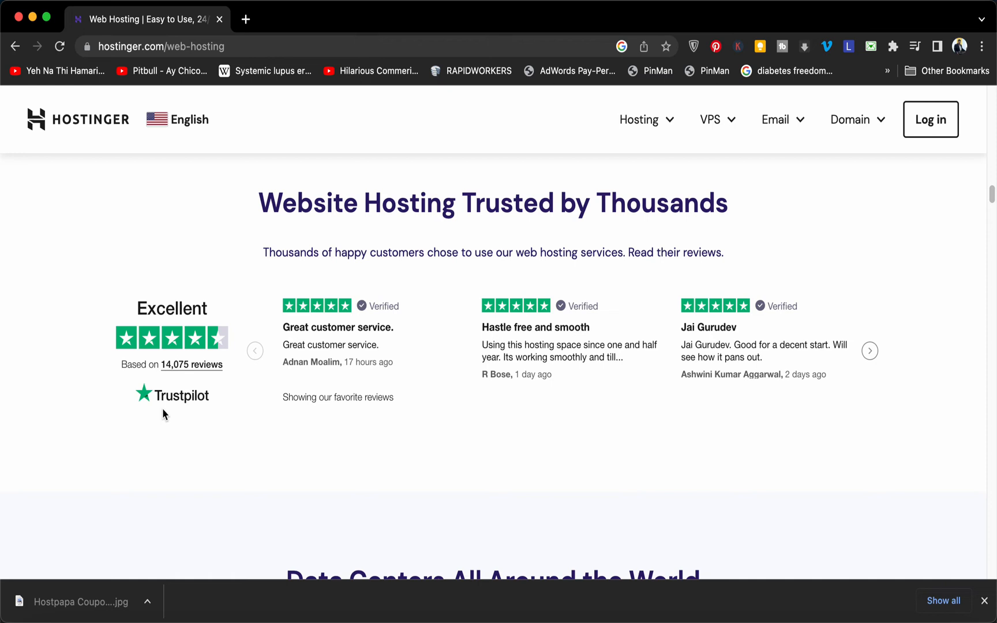
{"action": "mouse_move", "coordinate": [506, 334]}
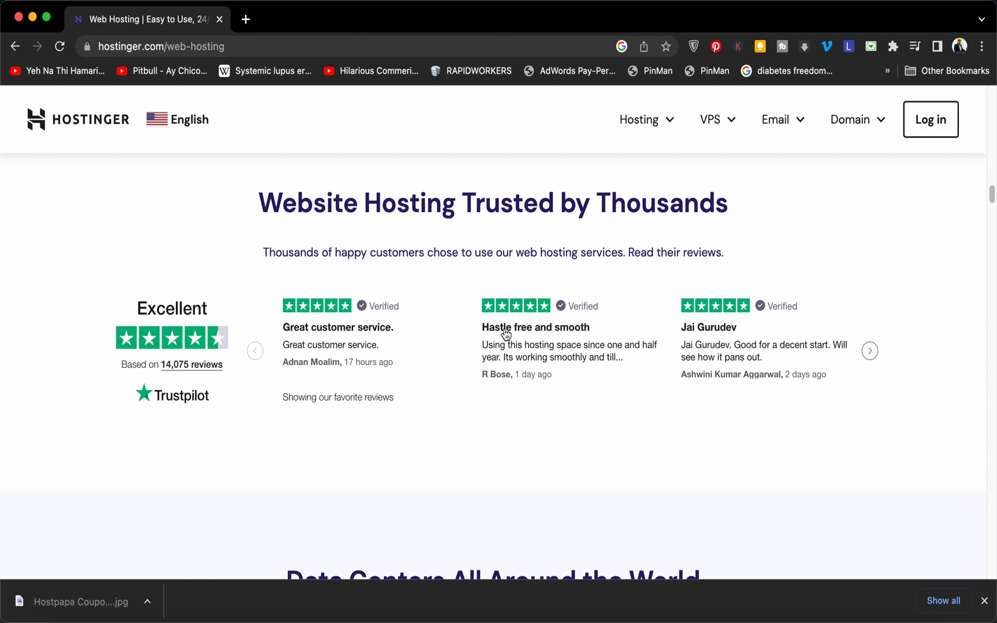
{"action": "mouse_move", "coordinate": [991, 172]}
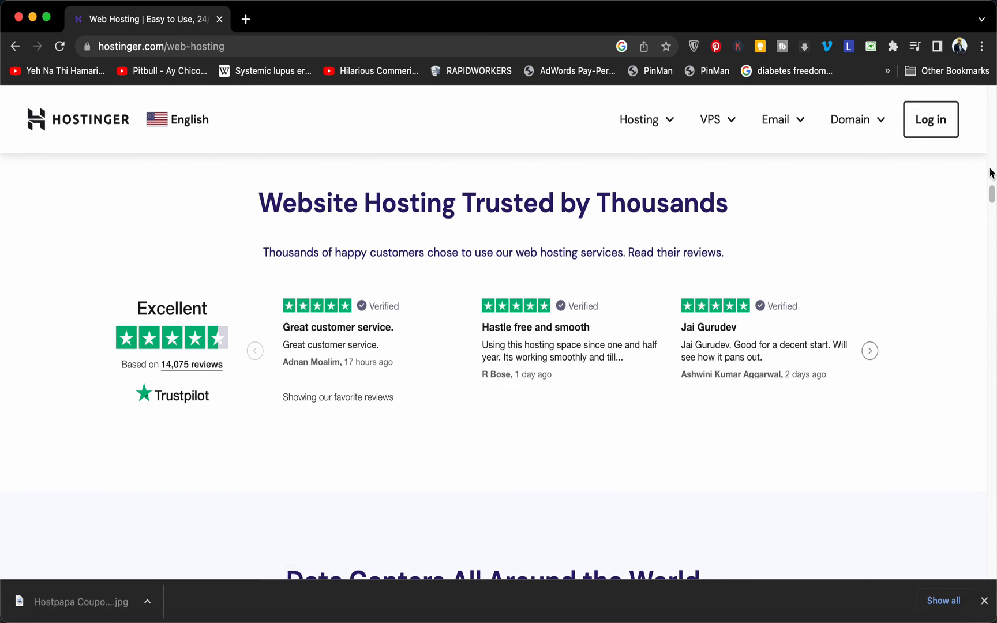
{"action": "scroll", "scroll_direction": "down", "scroll_amount": 3}
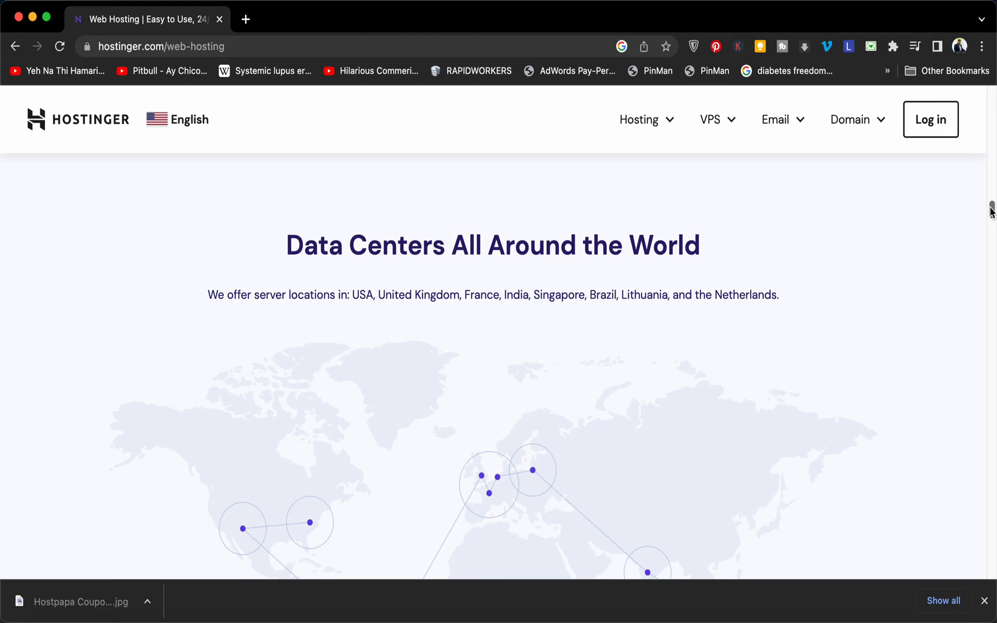
{"action": "scroll", "scroll_direction": "down", "scroll_amount": 3}
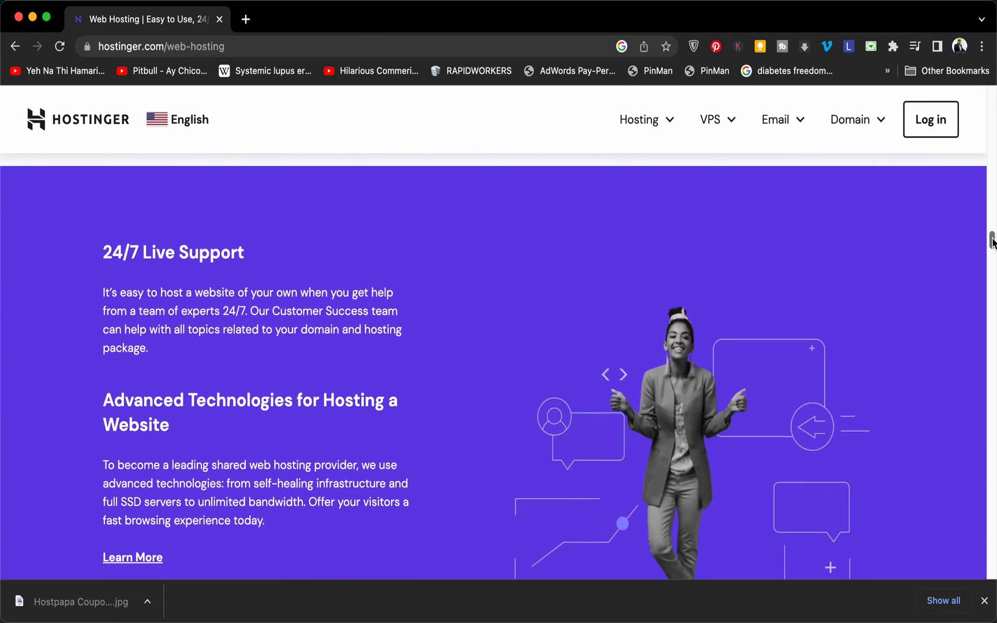
{"action": "scroll", "scroll_direction": "down", "scroll_amount": 3}
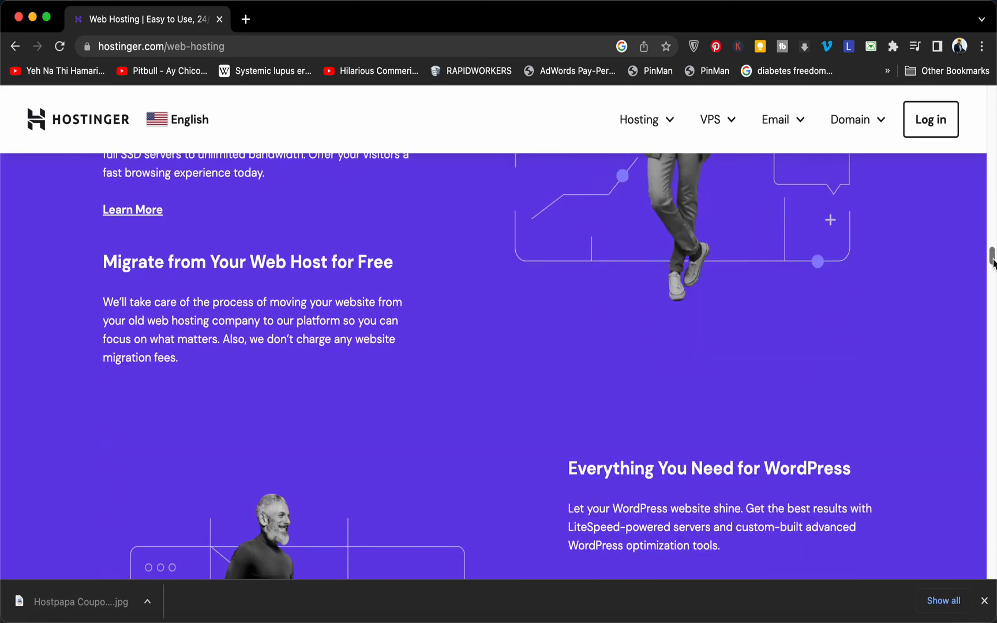
{"action": "scroll", "scroll_direction": "down", "scroll_amount": 3}
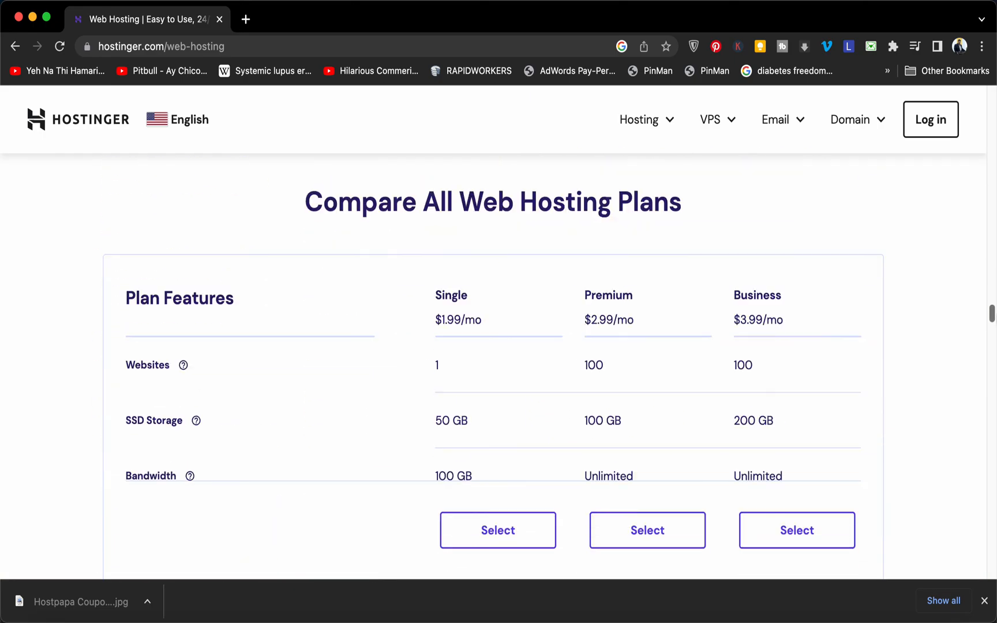
{"action": "scroll", "scroll_direction": "up", "scroll_amount": 3}
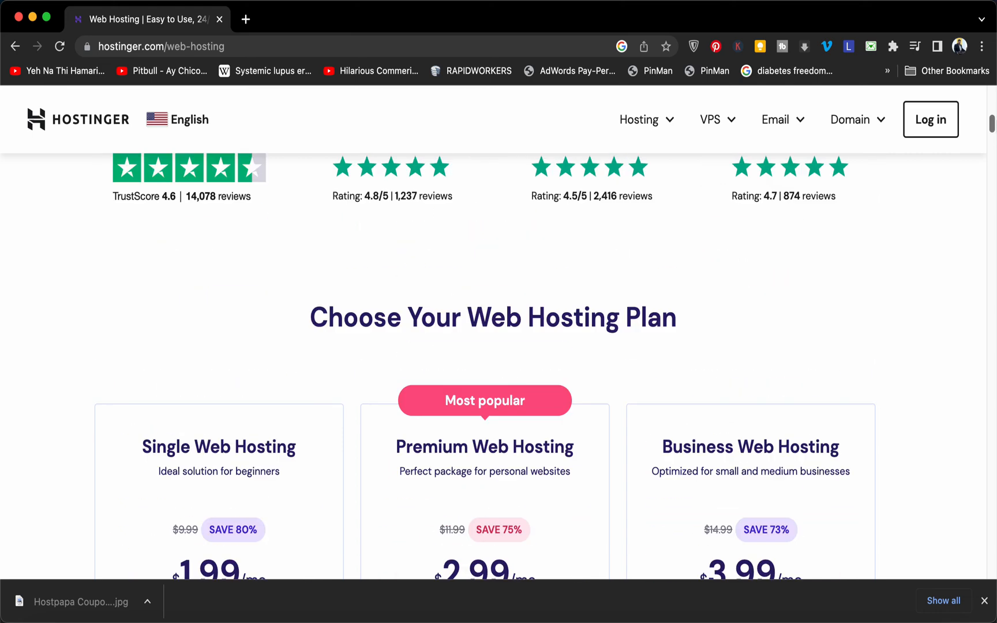
{"action": "scroll", "scroll_direction": "down", "scroll_amount": 3}
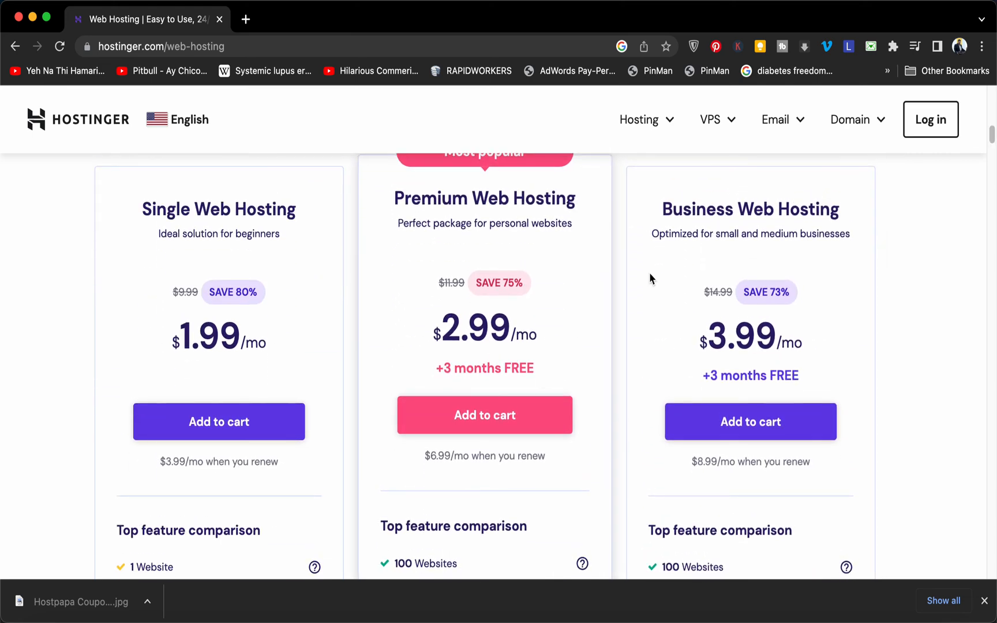
{"action": "scroll", "scroll_direction": "down", "scroll_amount": 3}
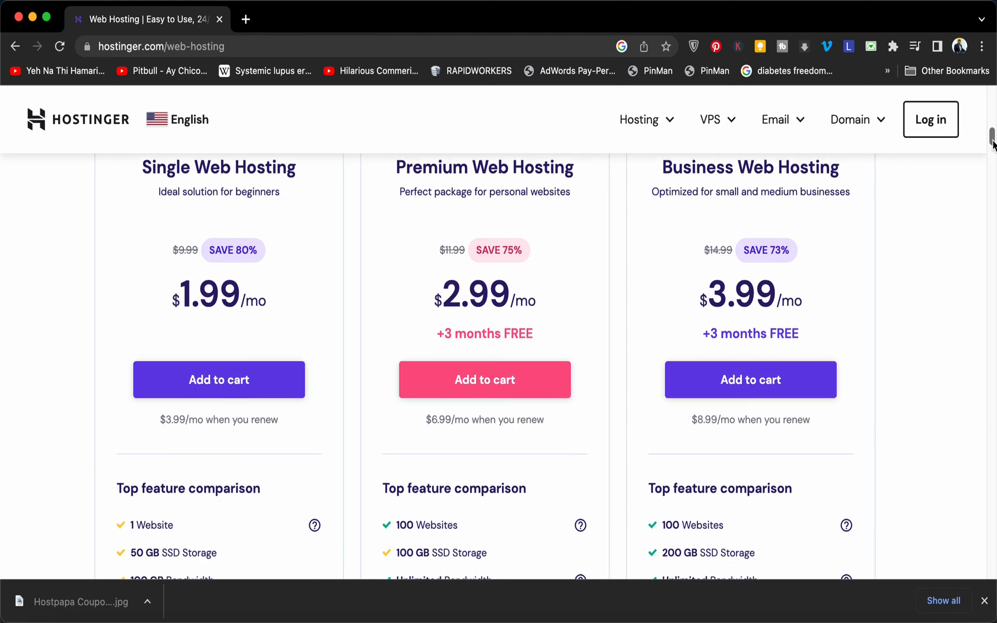
{"action": "scroll", "scroll_direction": "down", "scroll_amount": 3}
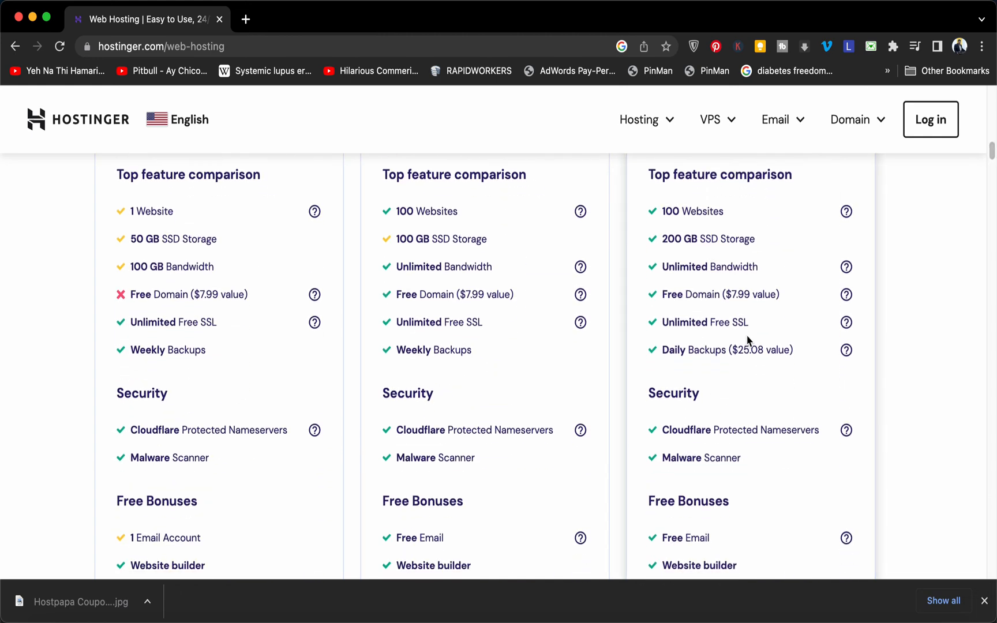
{"action": "scroll", "scroll_direction": "down", "scroll_amount": 3}
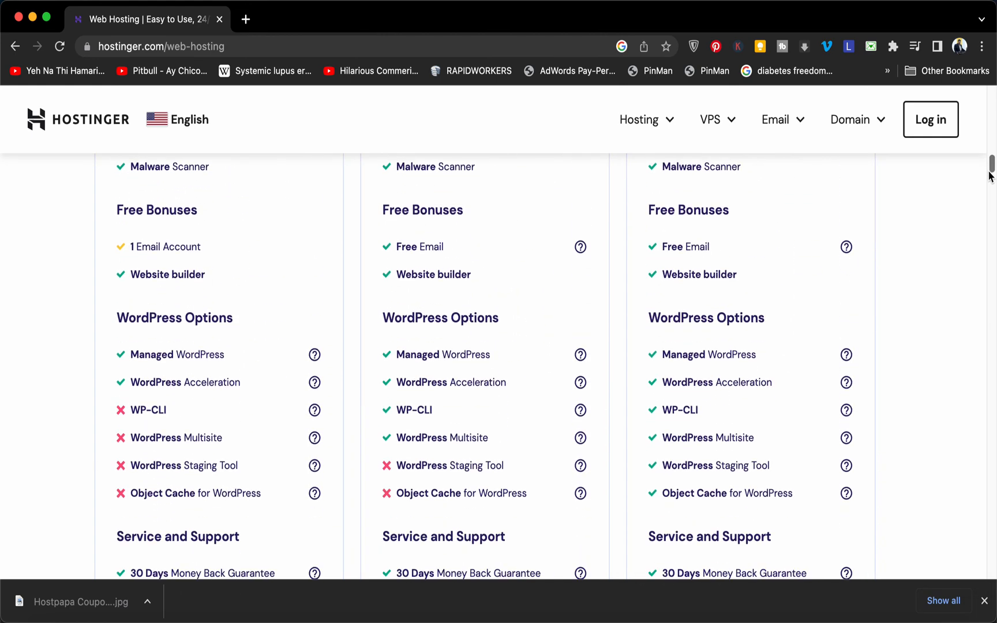
{"action": "scroll", "scroll_direction": "down", "scroll_amount": 3}
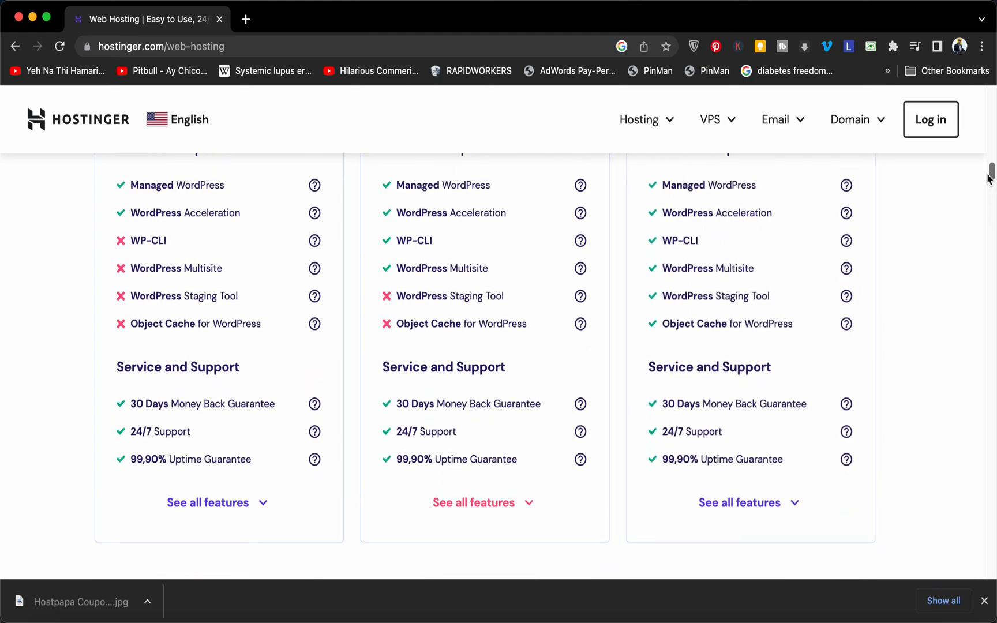
{"action": "scroll", "scroll_direction": "up", "scroll_amount": 3}
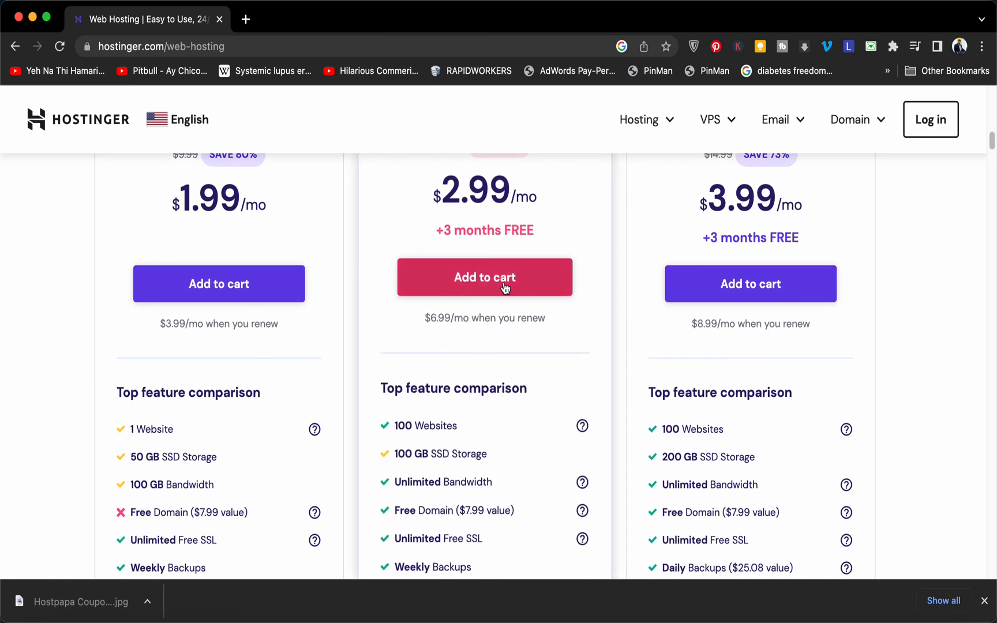
Add the Premium Web Hosting plan to the cart.
{"action": "left_click", "coordinate": [484, 277]}
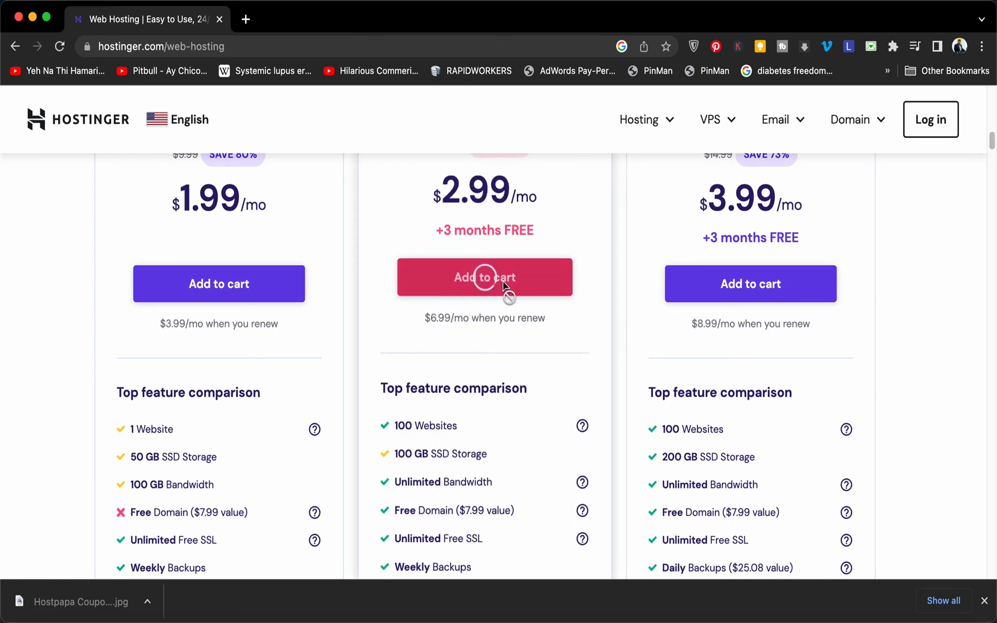
{"action": "left_click", "coordinate": [485, 276]}
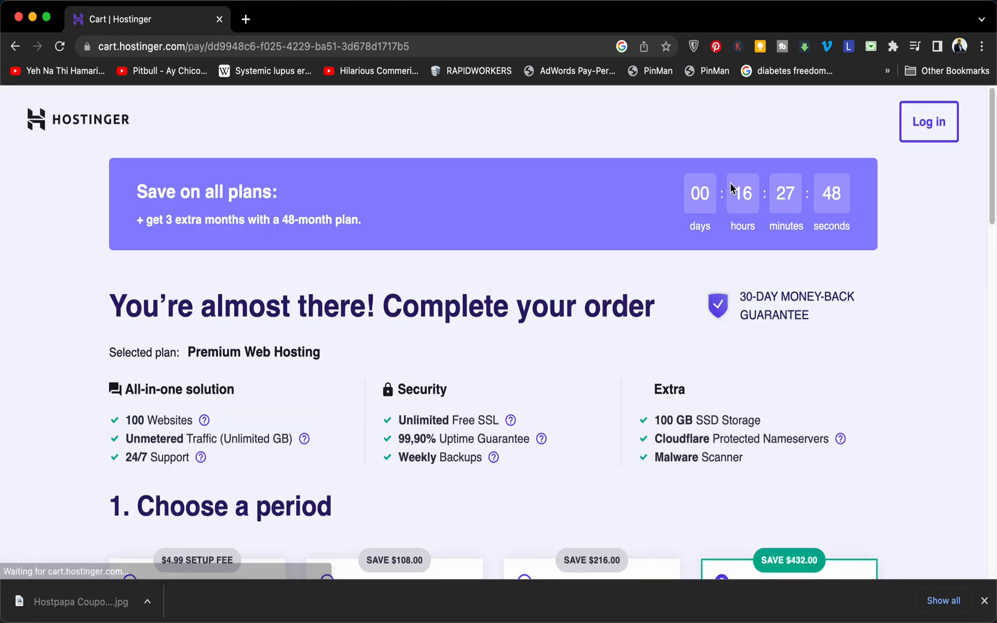
{"action": "mouse_move", "coordinate": [455, 124]}
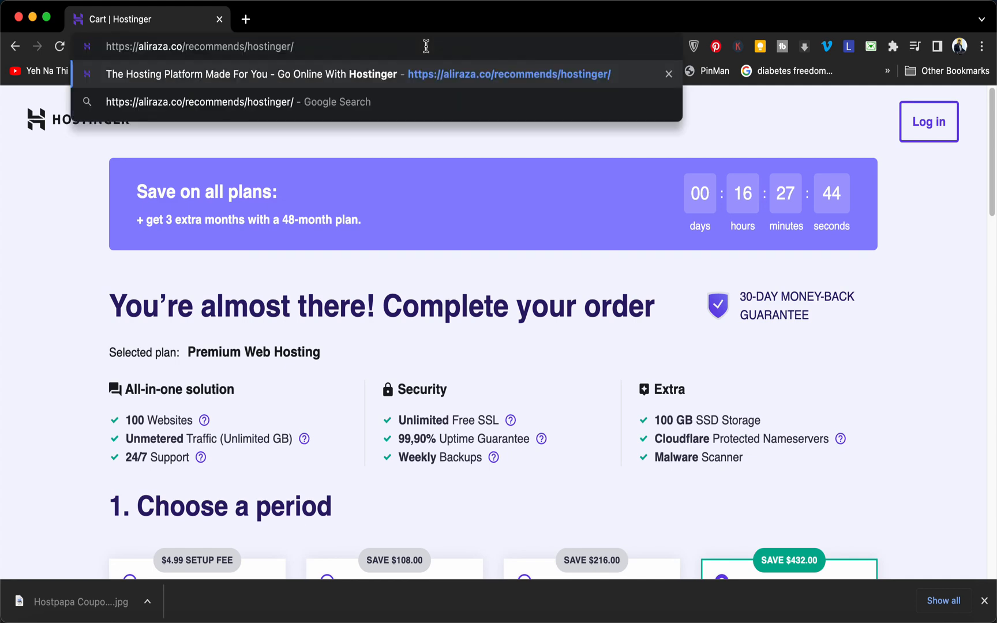
{"action": "scroll", "scroll_direction": "down", "scroll_amount": 3}
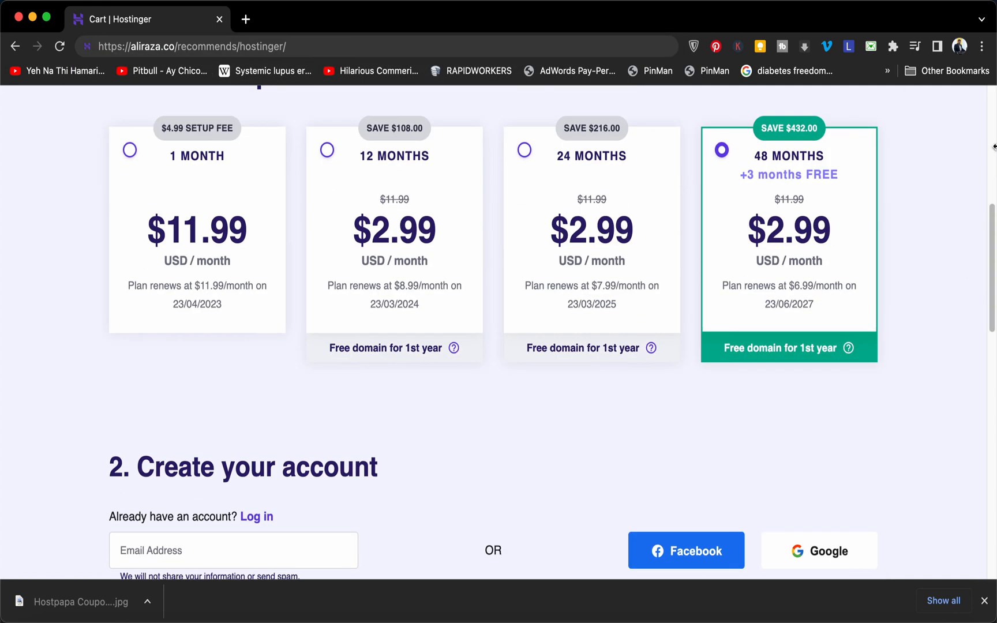
{"action": "scroll", "scroll_direction": "up", "scroll_amount": 3}
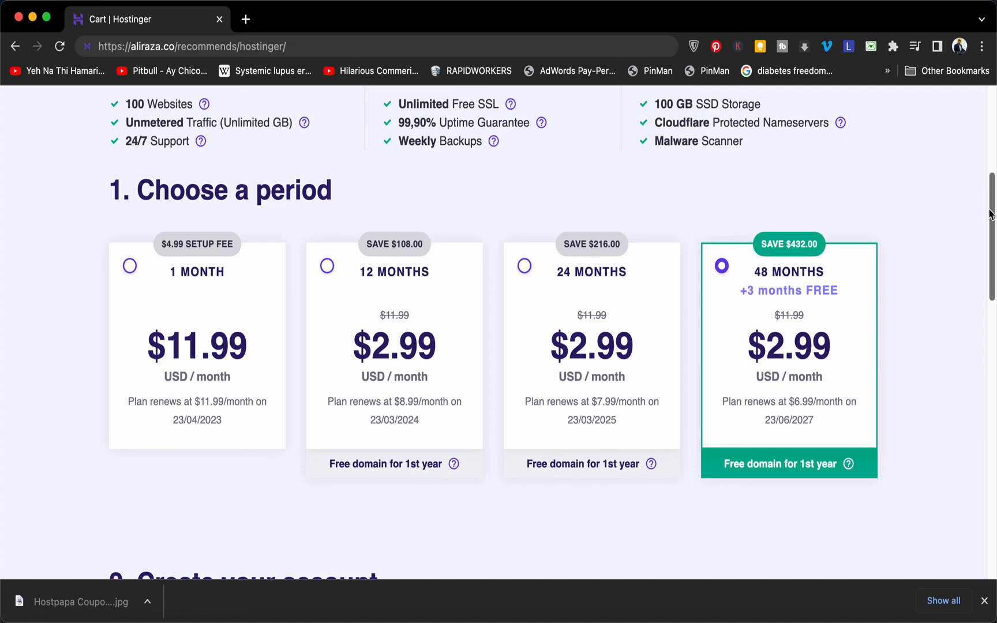
{"action": "scroll", "scroll_direction": "up", "scroll_amount": 3}
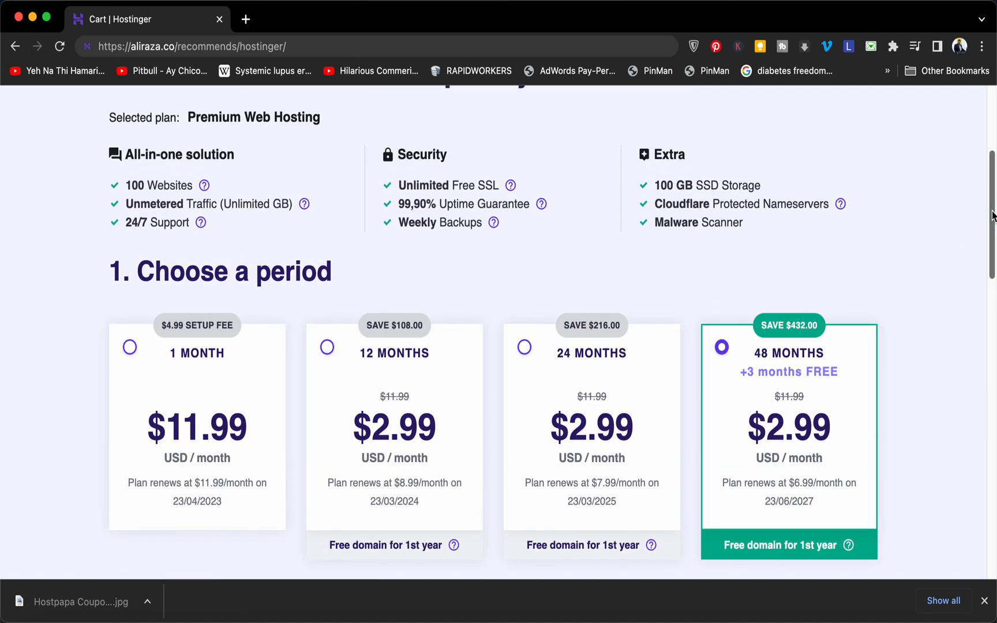
{"action": "mouse_move", "coordinate": [848, 344]}
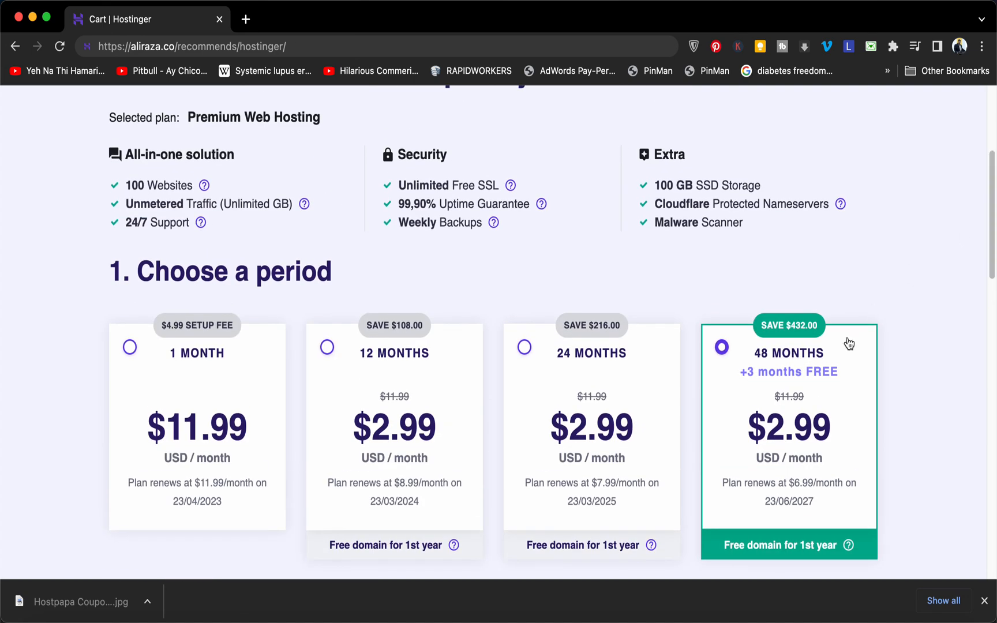
{"action": "mouse_move", "coordinate": [990, 96]}
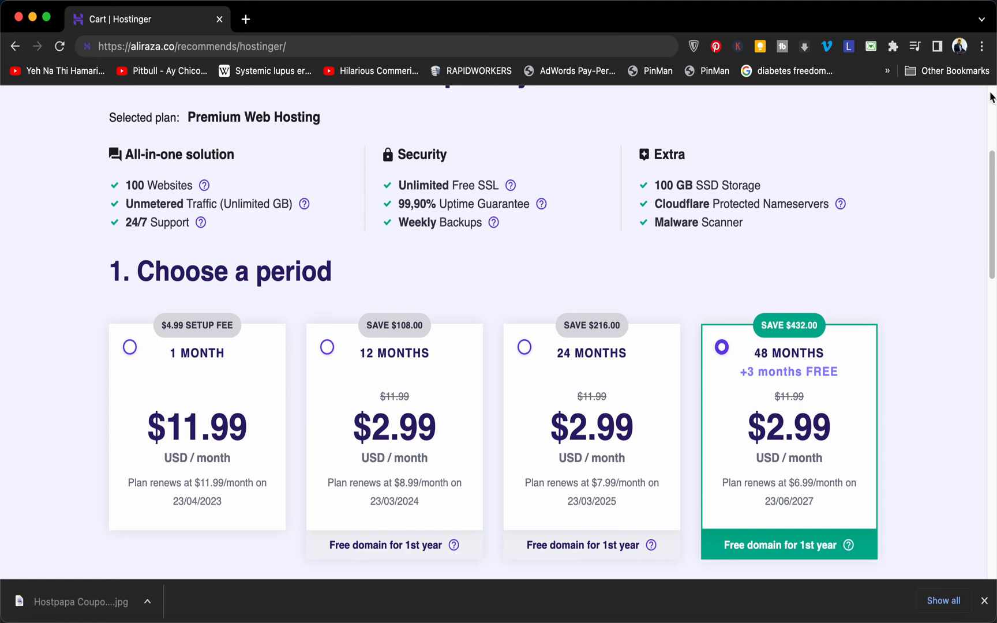
{"action": "scroll", "scroll_direction": "down", "scroll_amount": 3}
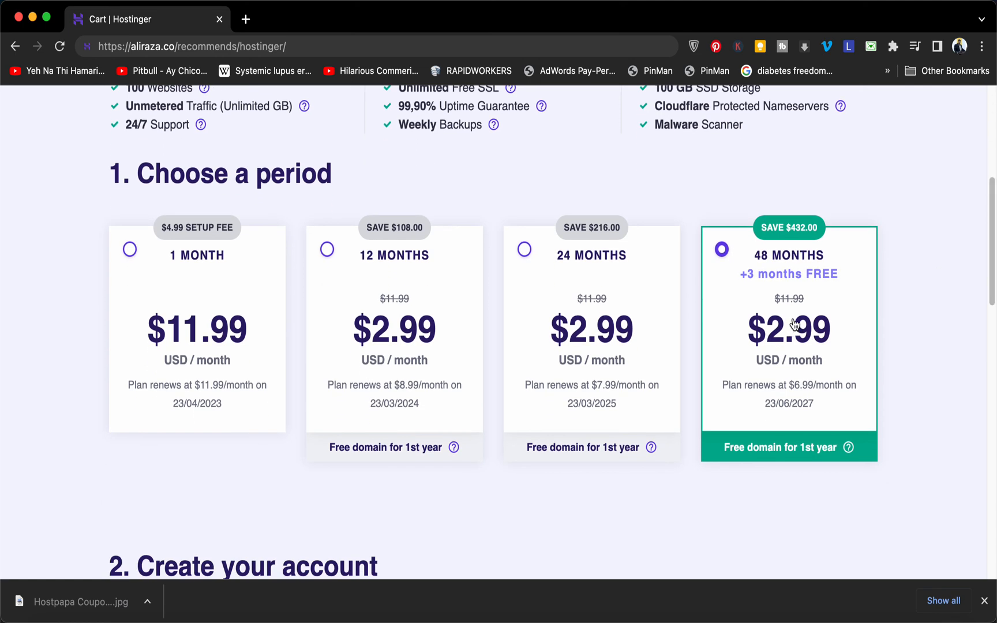
Apply coupon code ALIRAZAMARKETING at checkout, dropping the total to $129.17.
{"action": "scroll", "scroll_direction": "down", "scroll_amount": 3}
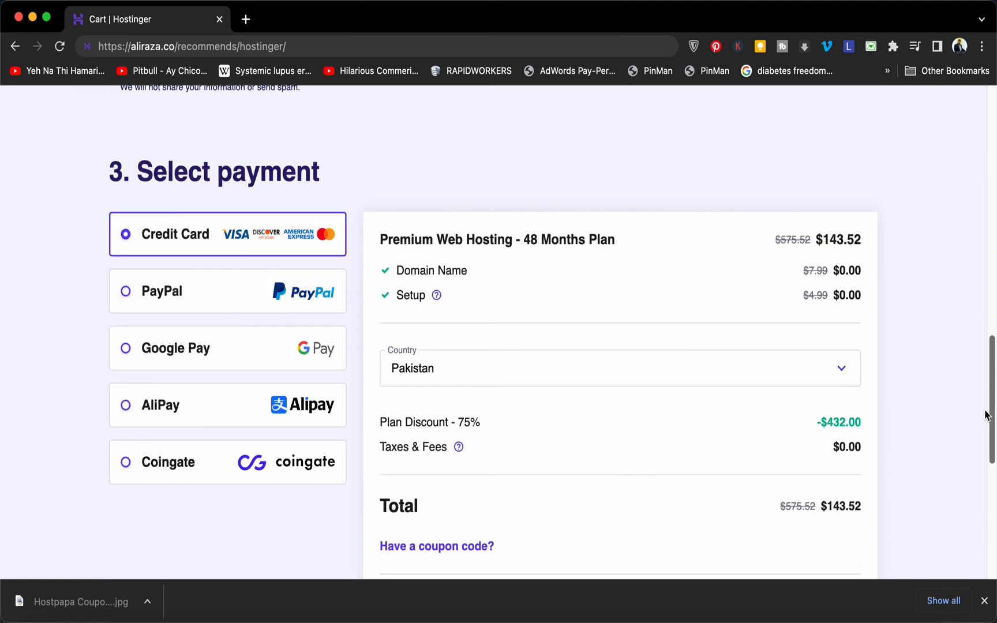
{"action": "scroll", "scroll_direction": "down", "scroll_amount": 3}
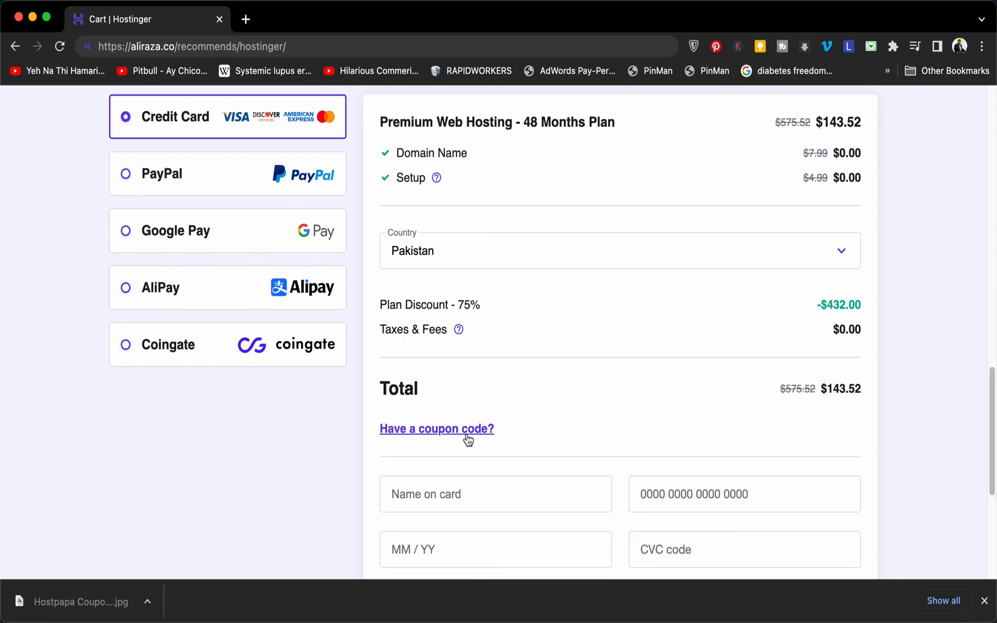
{"action": "left_click", "coordinate": [436, 428]}
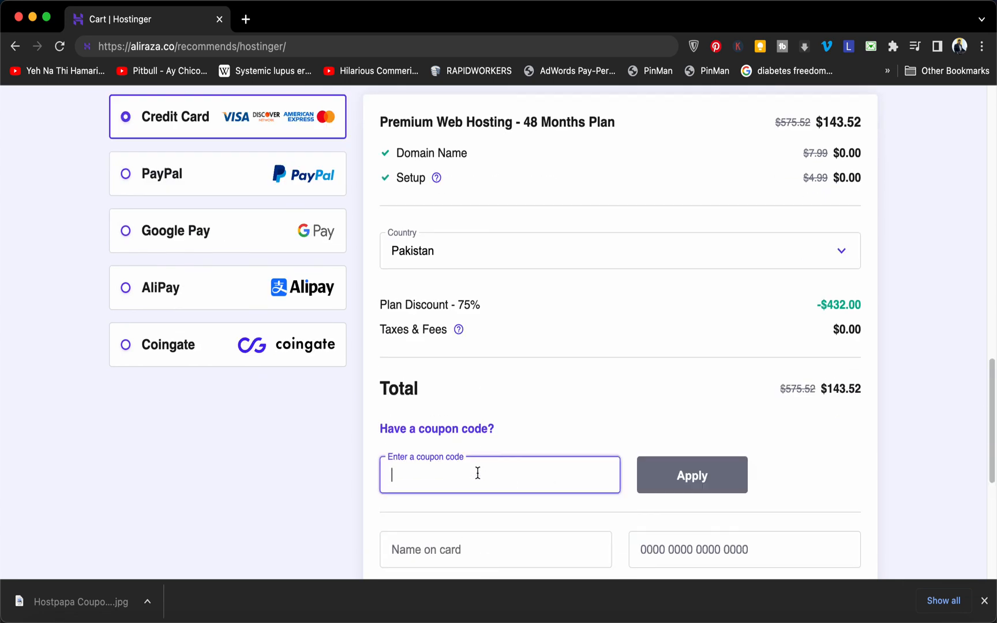
{"action": "type", "text": "ALIRAZAMARKETING"}
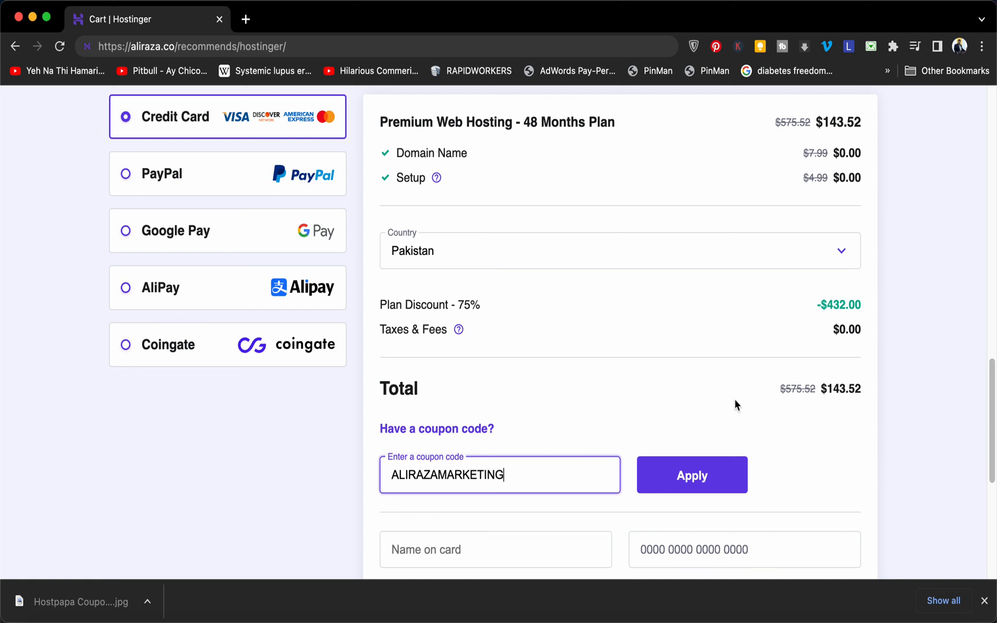
{"action": "left_click", "coordinate": [692, 475]}
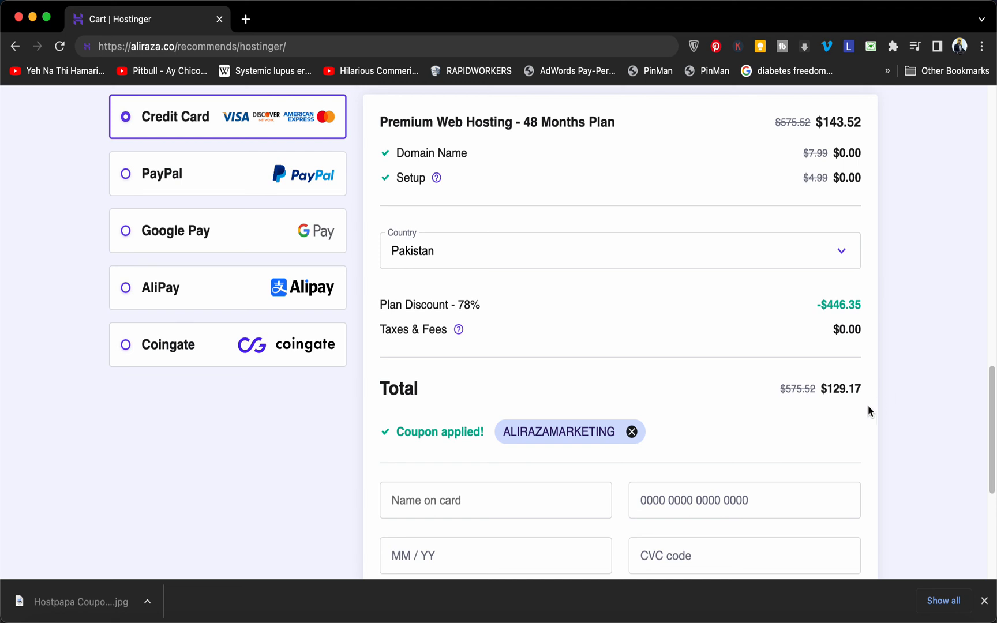
{"action": "mouse_move", "coordinate": [985, 434]}
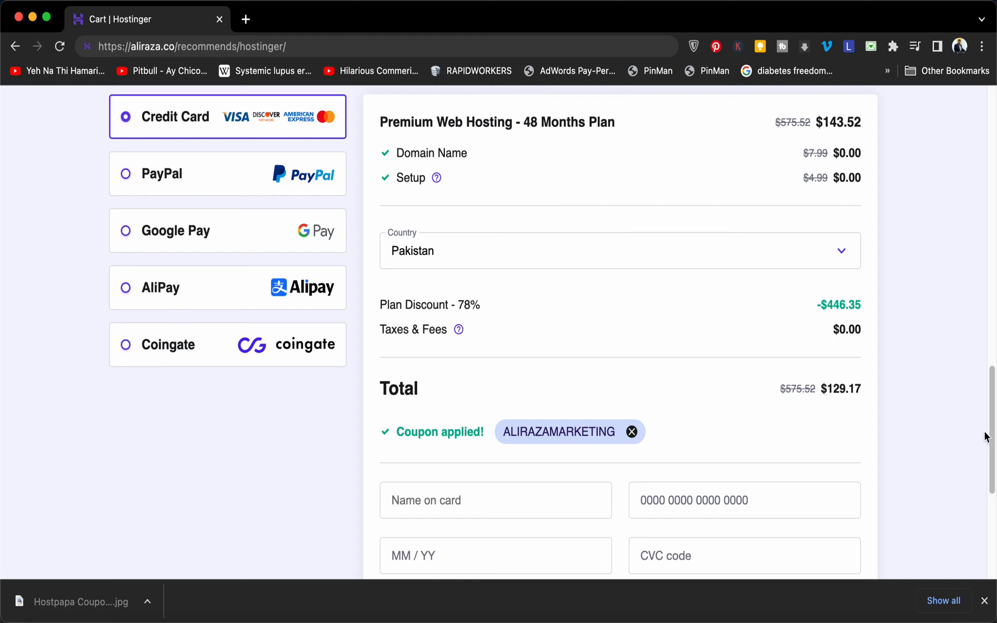
{"action": "scroll", "scroll_direction": "down", "scroll_amount": 3}
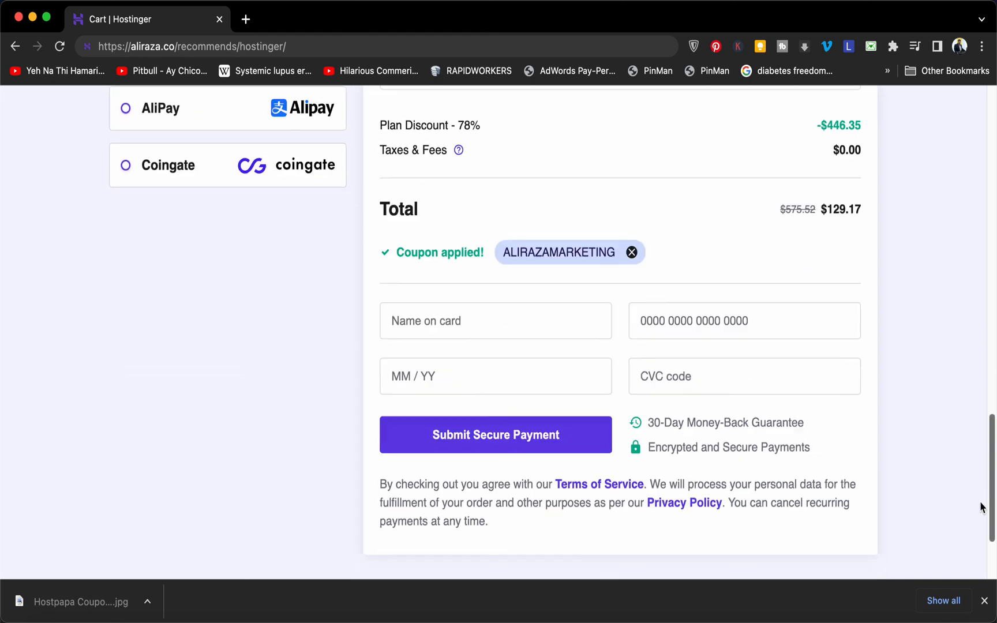
{"action": "scroll", "scroll_direction": "up", "scroll_amount": 3}
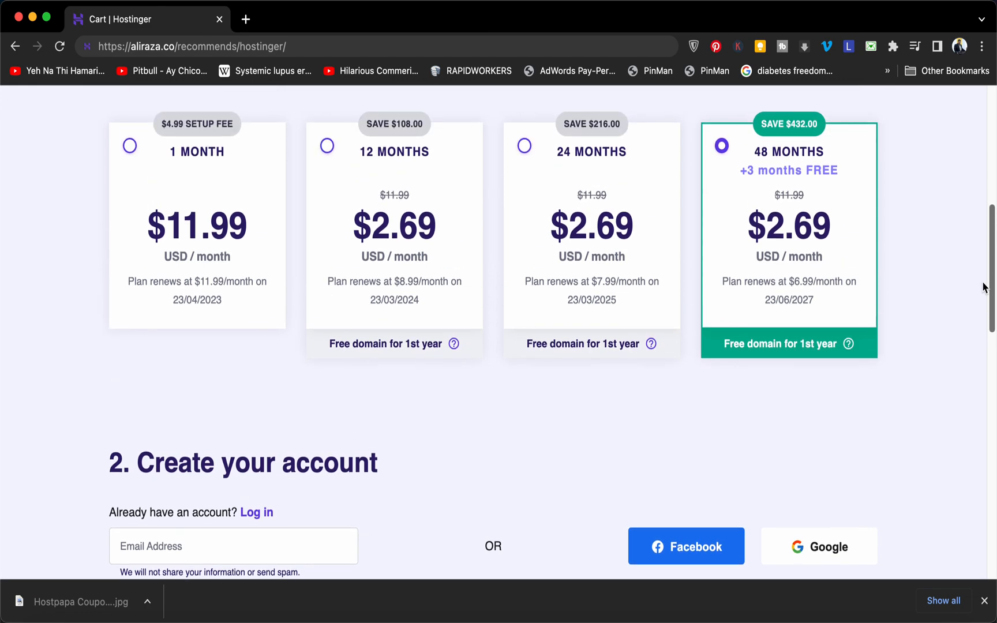
{"action": "scroll", "scroll_direction": "up", "scroll_amount": 3}
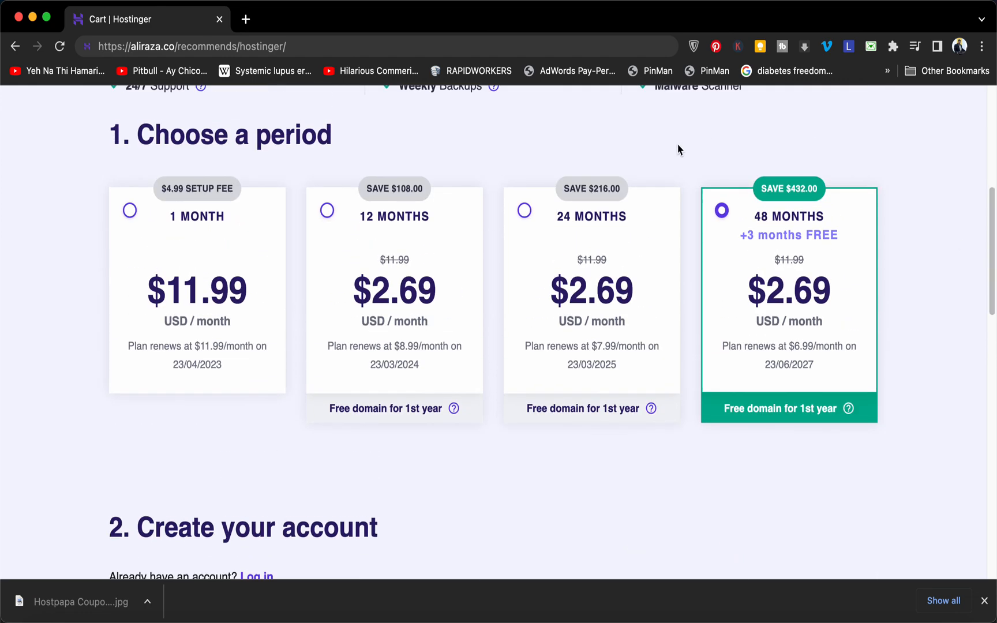